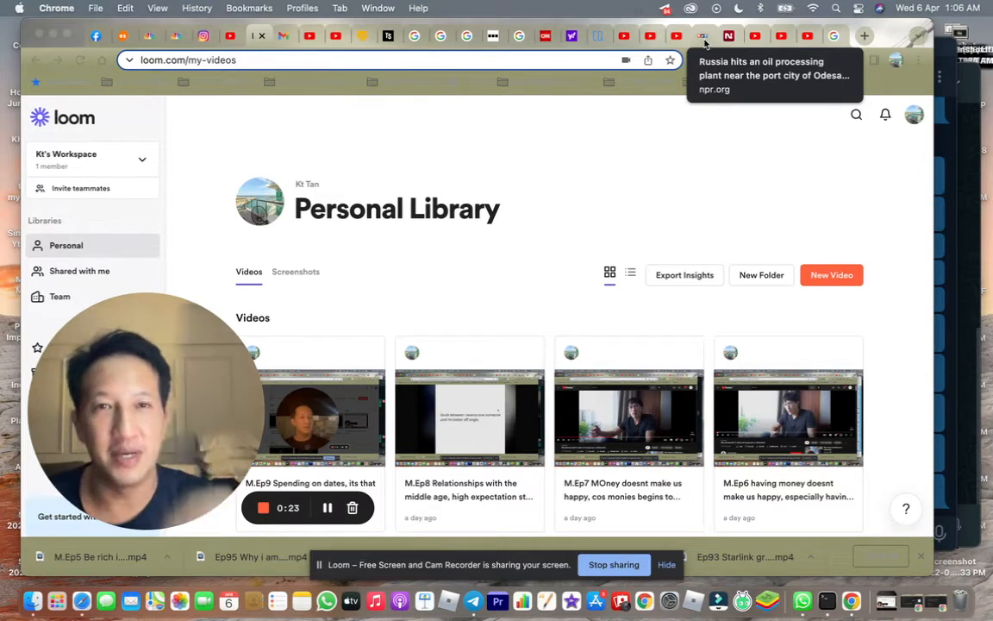
{"action": "mouse_move", "coordinate": [624, 36]}
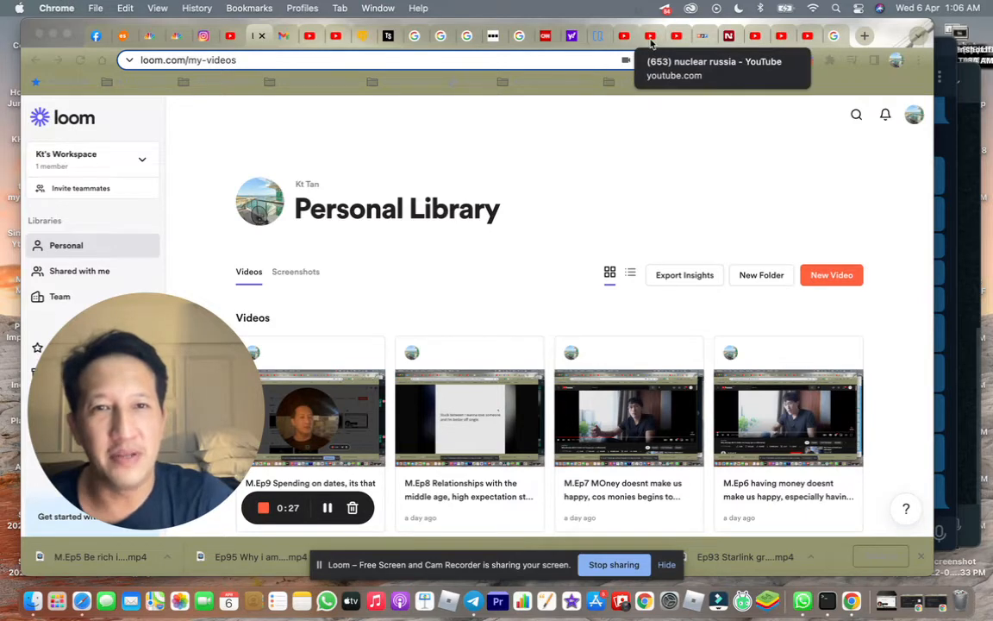
{"action": "mouse_move", "coordinate": [705, 36]}
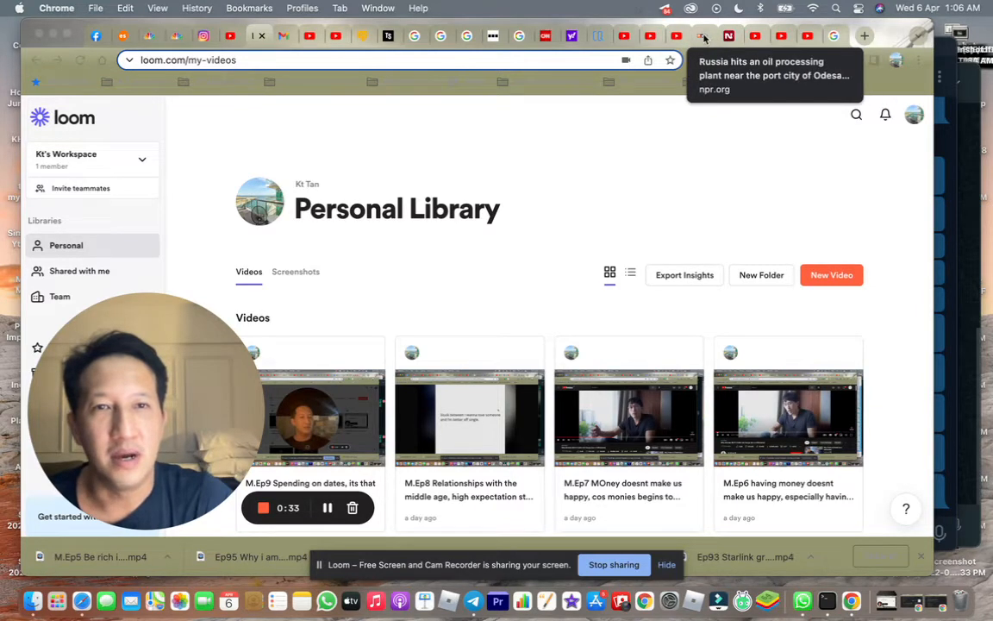
Switch to the NPR Odesa oil plant article and read down to the Bucha executions report.
{"action": "left_click", "coordinate": [705, 36]}
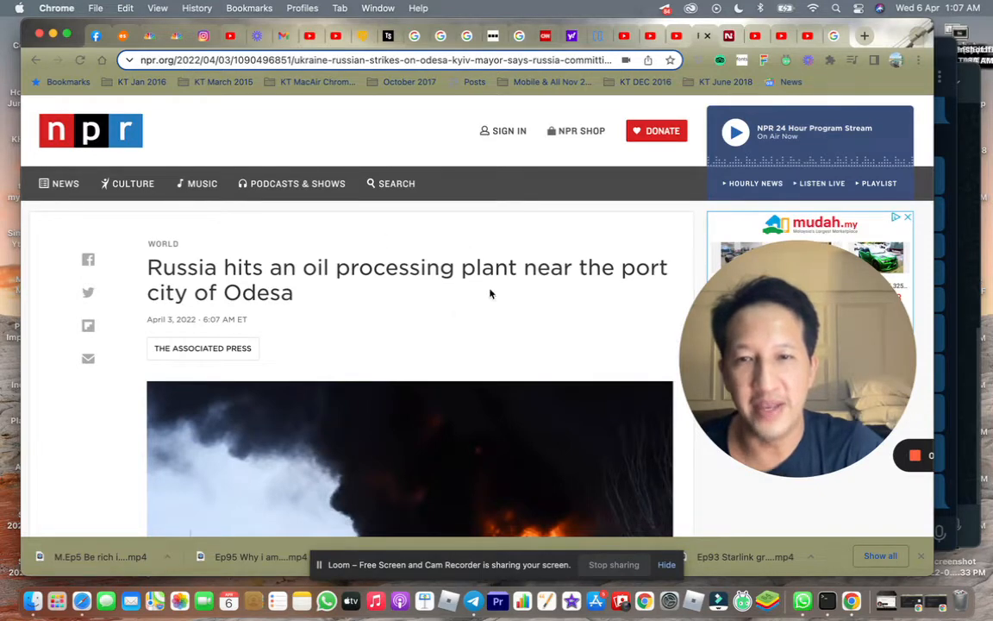
{"action": "mouse_move", "coordinate": [343, 309]}
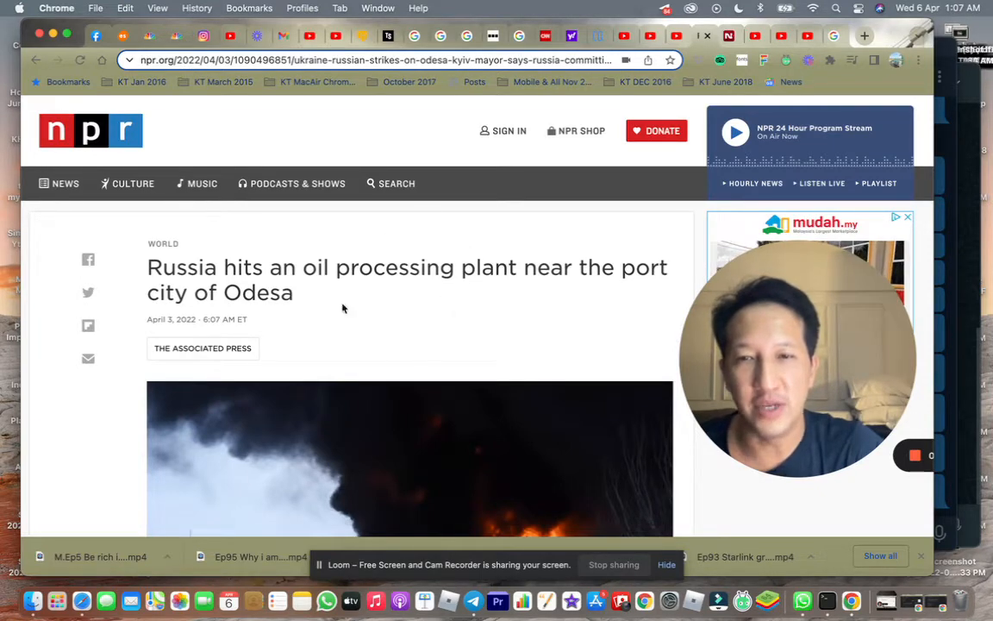
{"action": "mouse_move", "coordinate": [435, 306]}
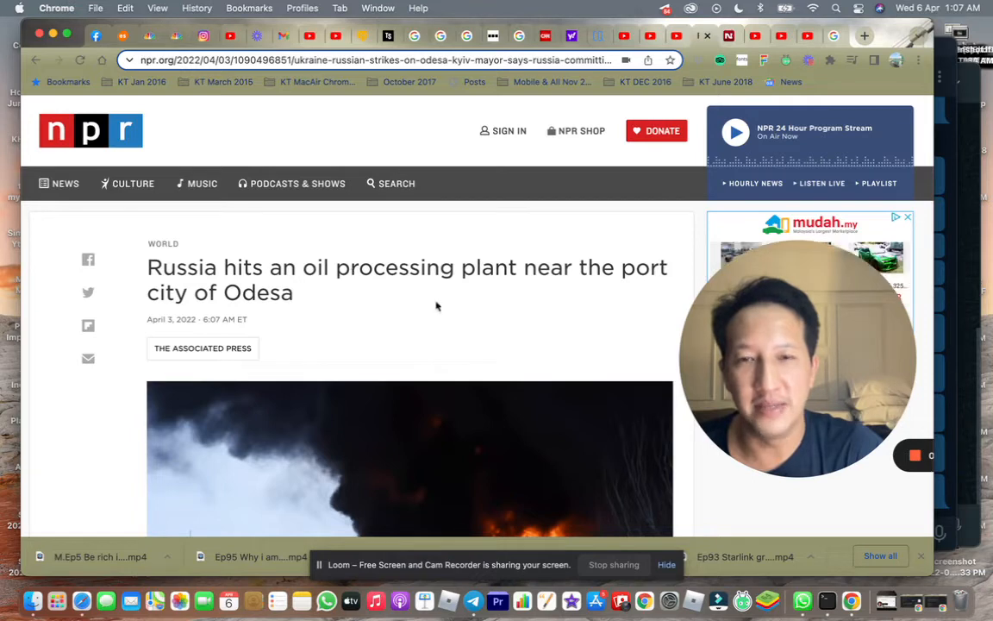
{"action": "scroll", "scroll_direction": "down", "scroll_amount": 3}
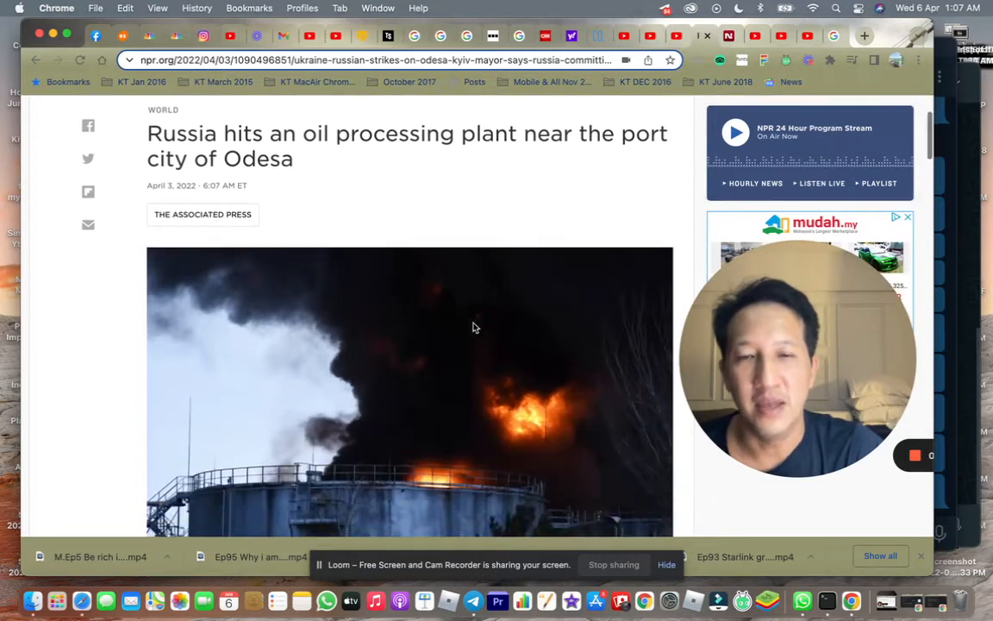
{"action": "scroll", "scroll_direction": "down", "scroll_amount": 3}
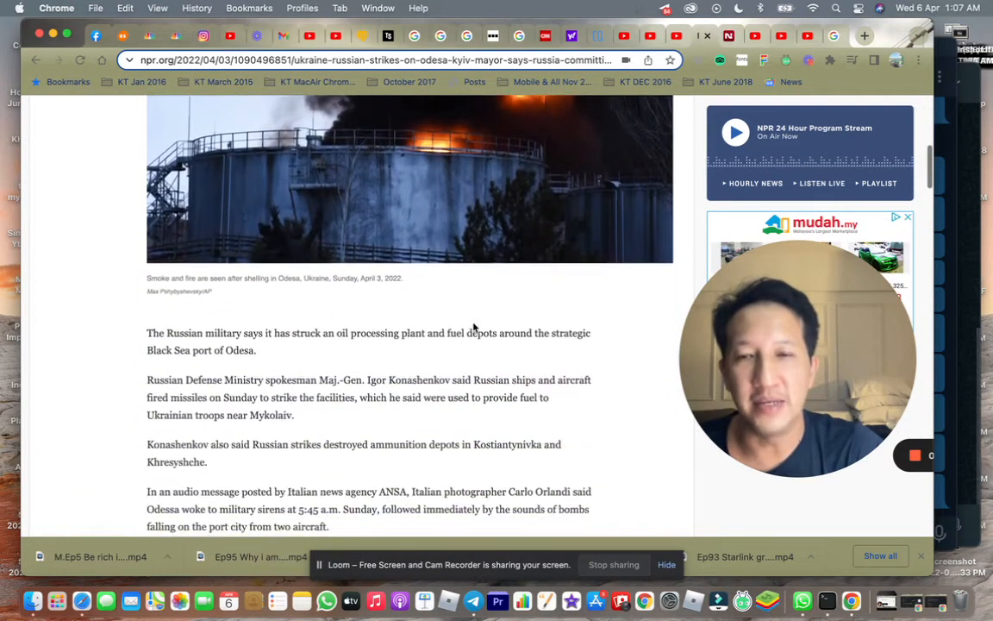
{"action": "scroll", "scroll_direction": "down", "scroll_amount": 3}
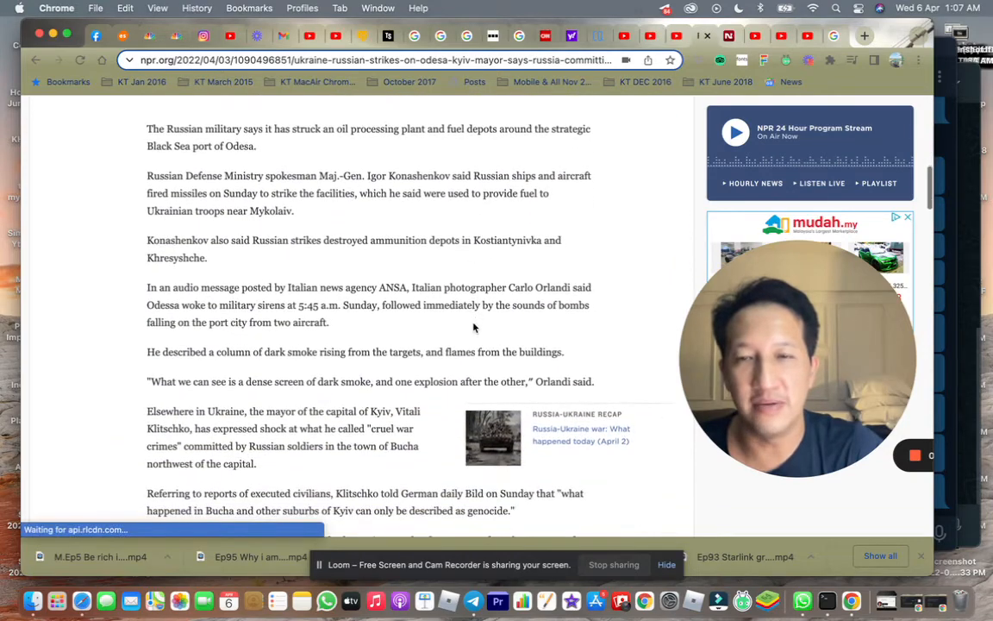
{"action": "scroll", "scroll_direction": "down", "scroll_amount": 3}
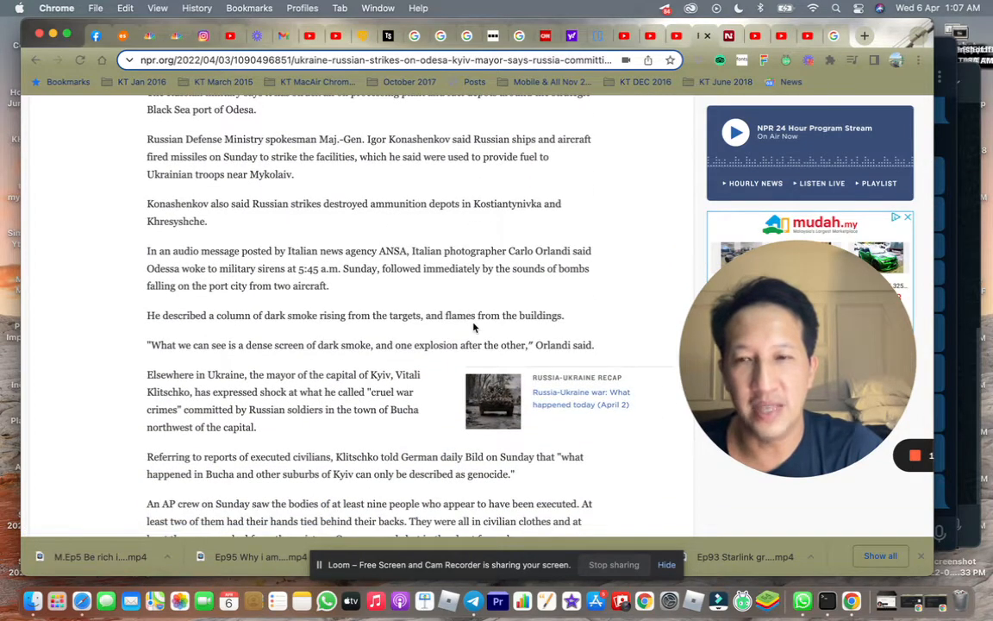
{"action": "scroll", "scroll_direction": "down", "scroll_amount": 3}
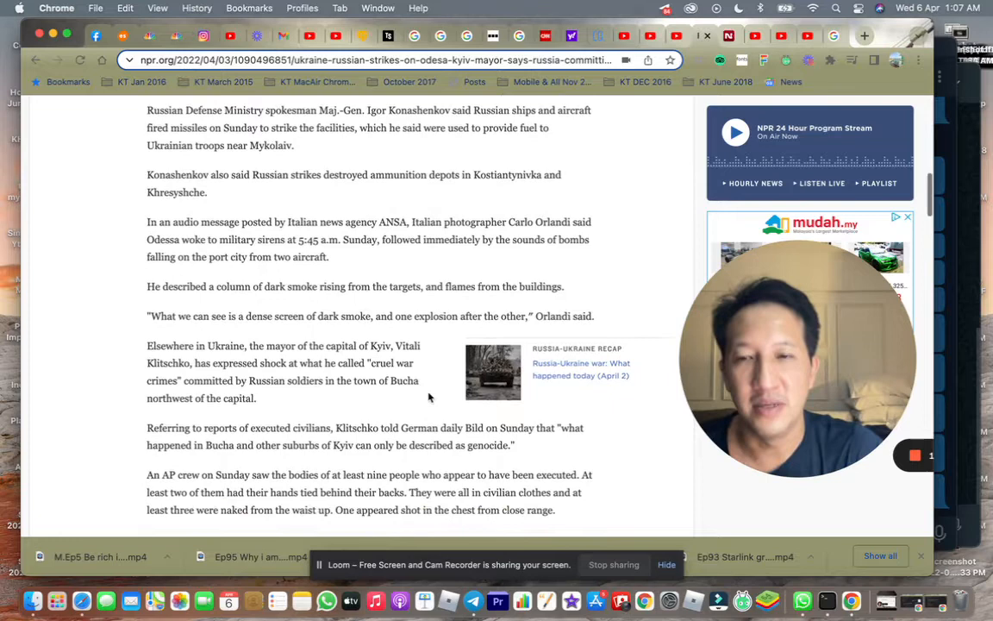
{"action": "scroll", "scroll_direction": "down", "scroll_amount": 3}
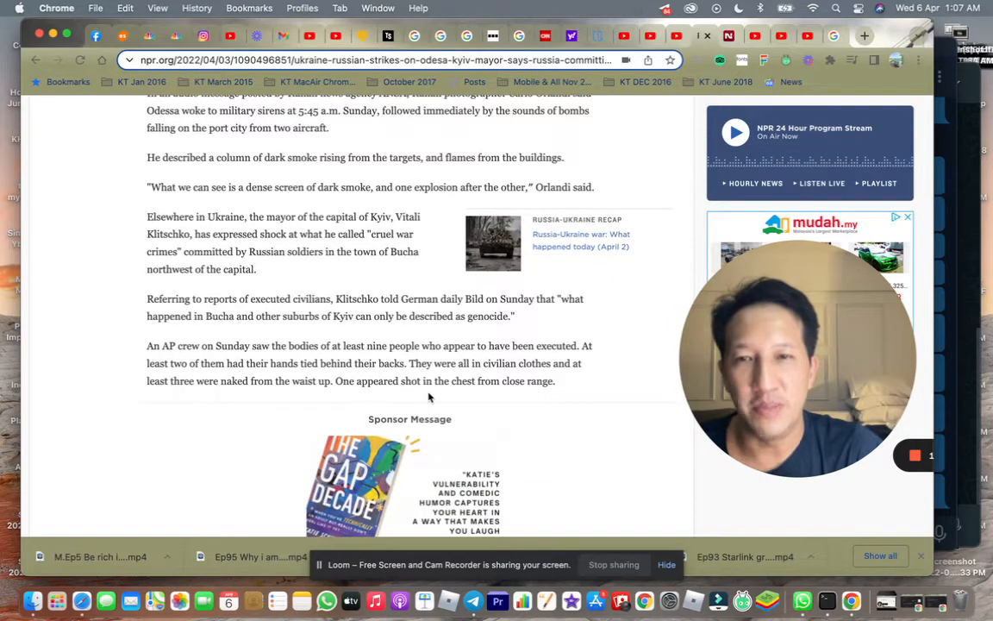
{"action": "mouse_move", "coordinate": [434, 328]}
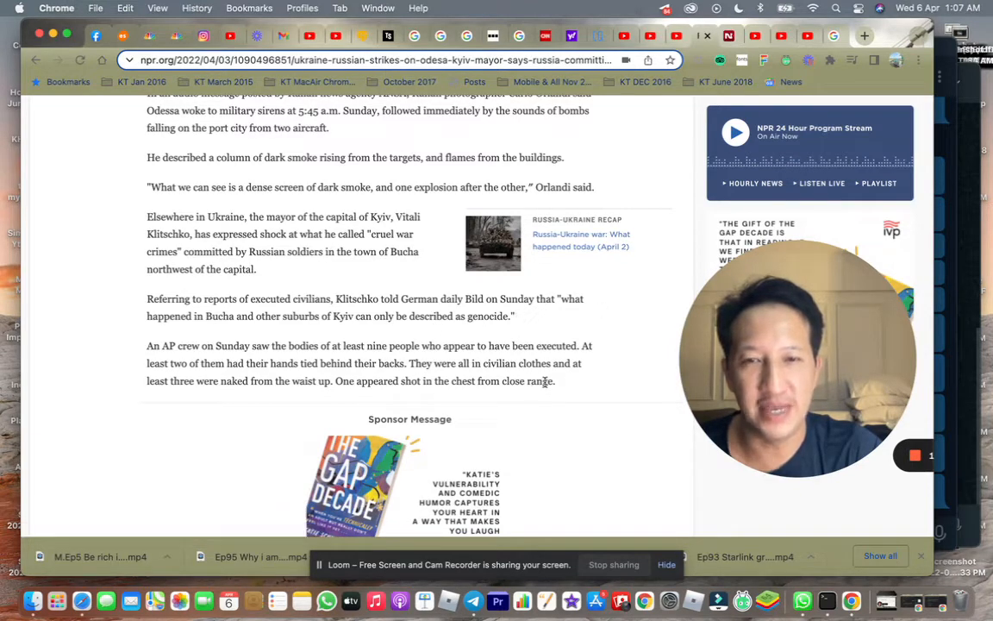
{"action": "mouse_move", "coordinate": [630, 370]}
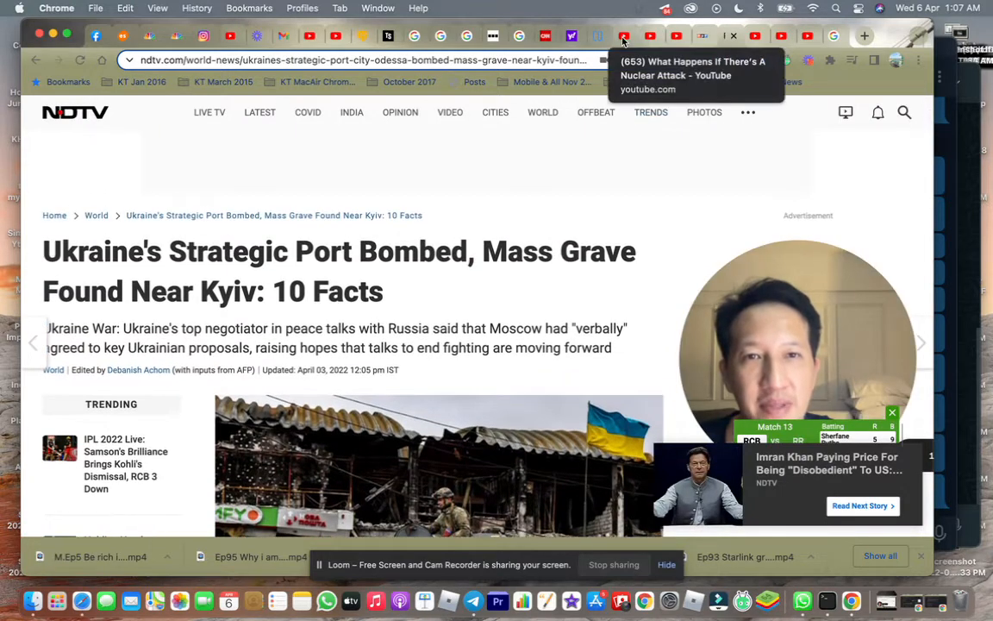
{"action": "mouse_move", "coordinate": [571, 37]}
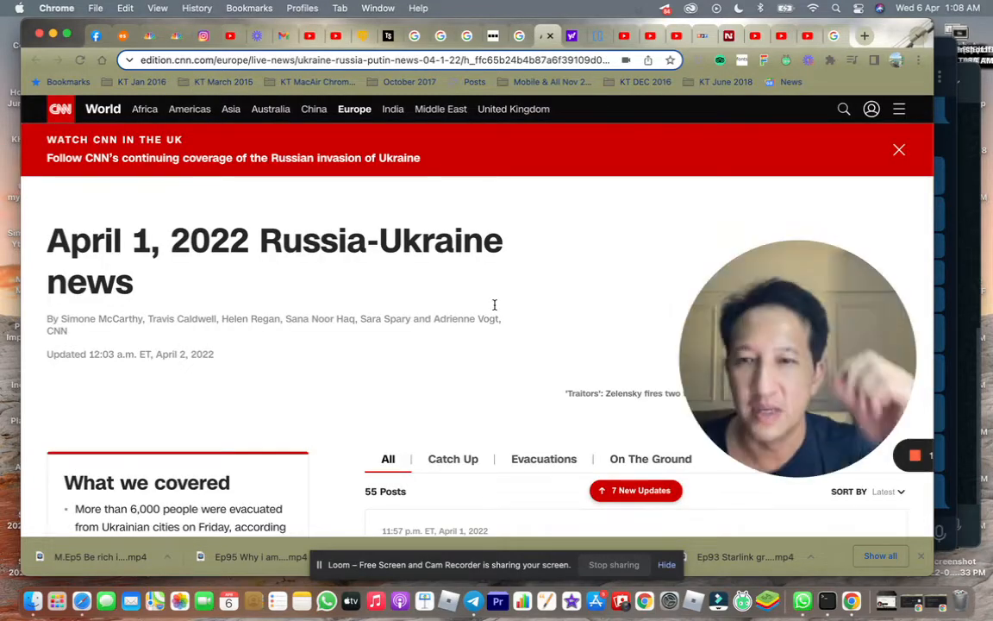
Scroll CNN's live coverage down to the Antonov Airport withdrawal satellite images.
{"action": "left_click", "coordinate": [899, 149]}
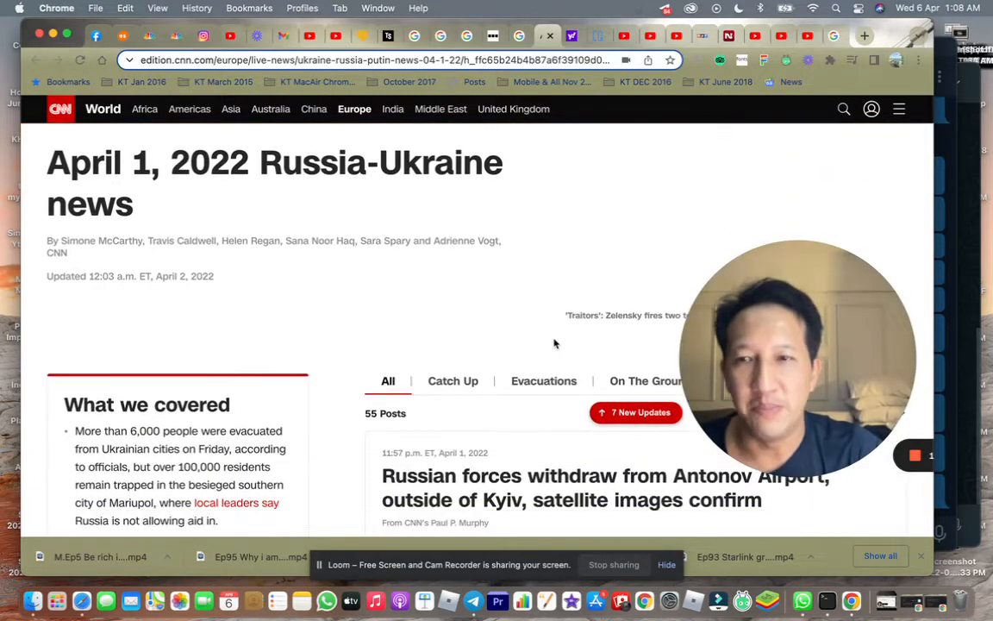
{"action": "scroll", "scroll_direction": "down", "scroll_amount": 3}
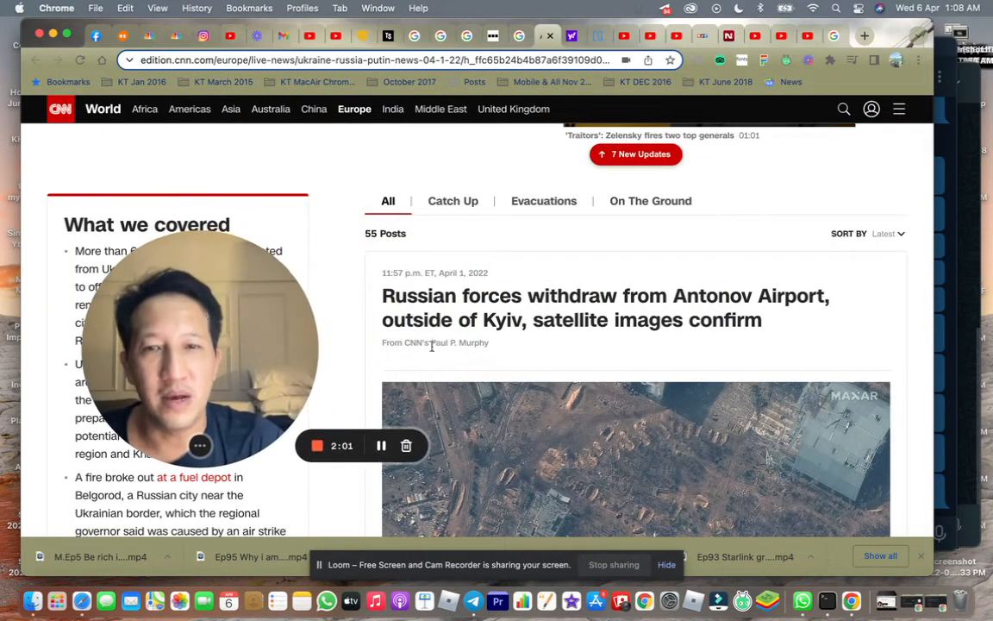
{"action": "scroll", "scroll_direction": "down", "scroll_amount": 3}
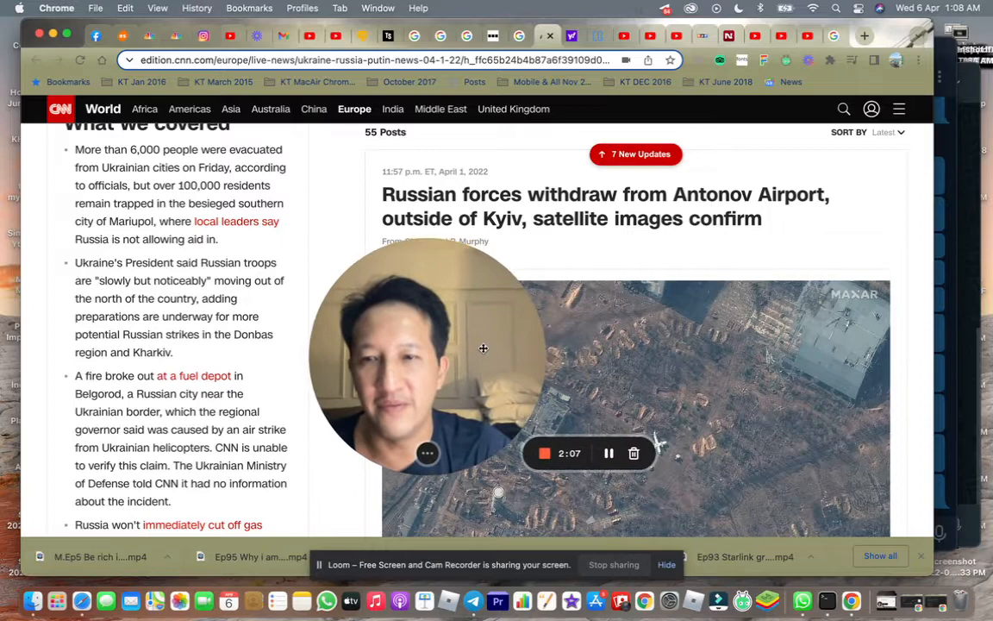
{"action": "scroll", "scroll_direction": "down", "scroll_amount": 3}
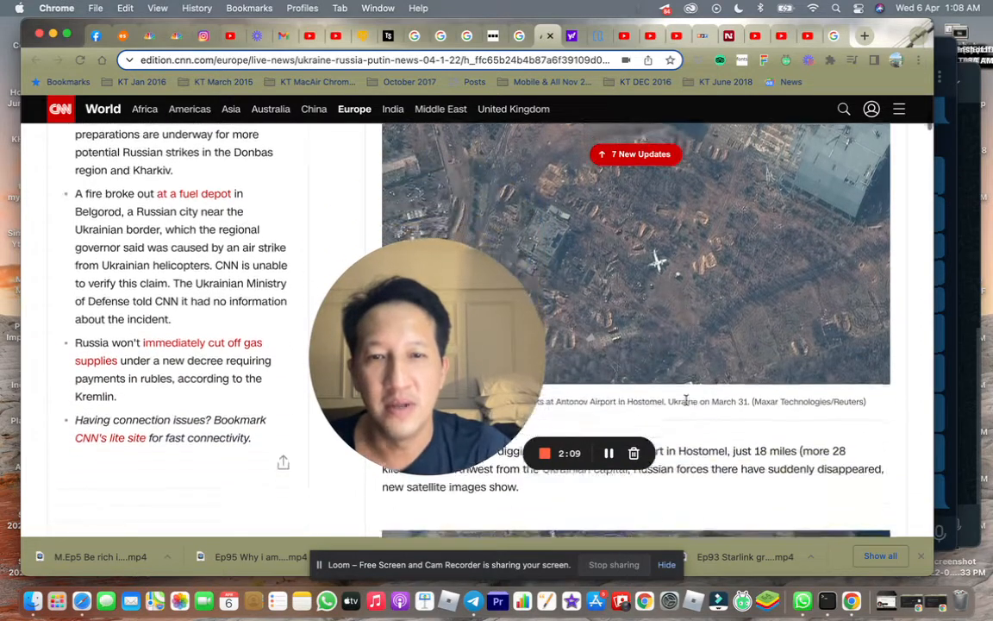
{"action": "scroll", "scroll_direction": "down", "scroll_amount": 3}
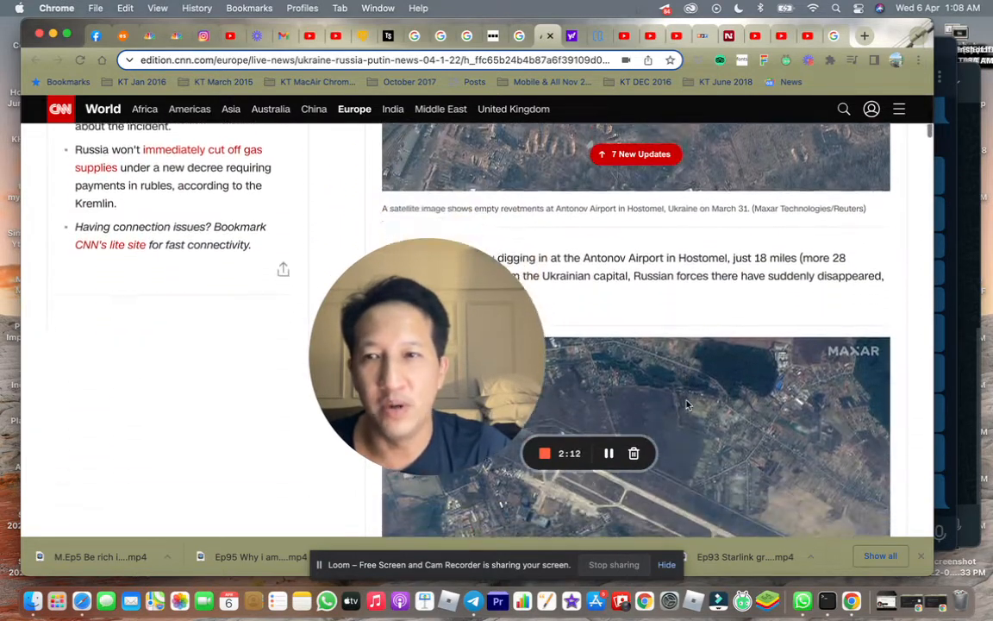
{"action": "scroll", "scroll_direction": "down", "scroll_amount": 3}
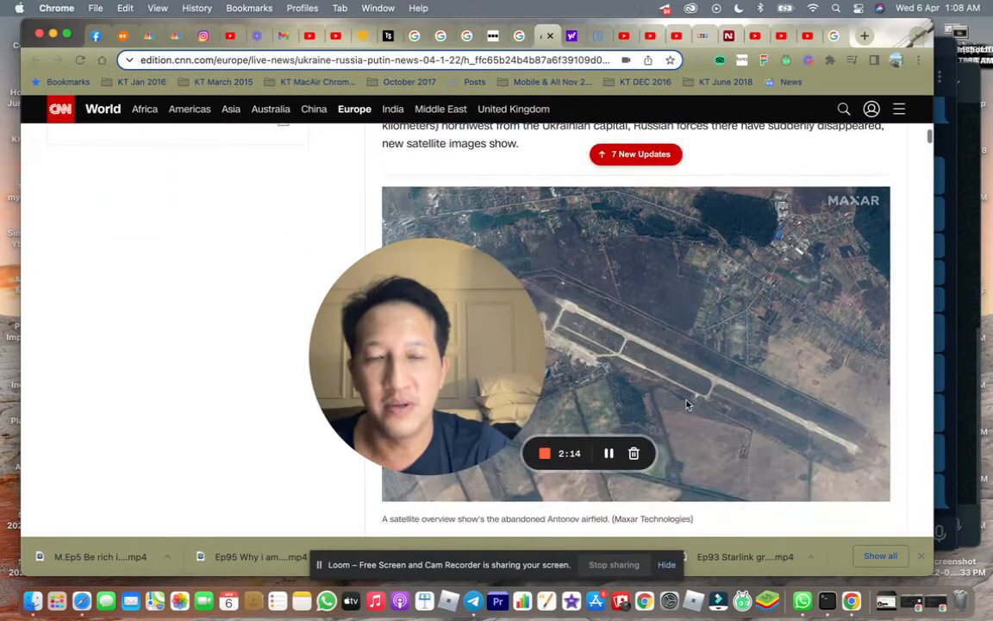
{"action": "scroll", "scroll_direction": "down", "scroll_amount": 3}
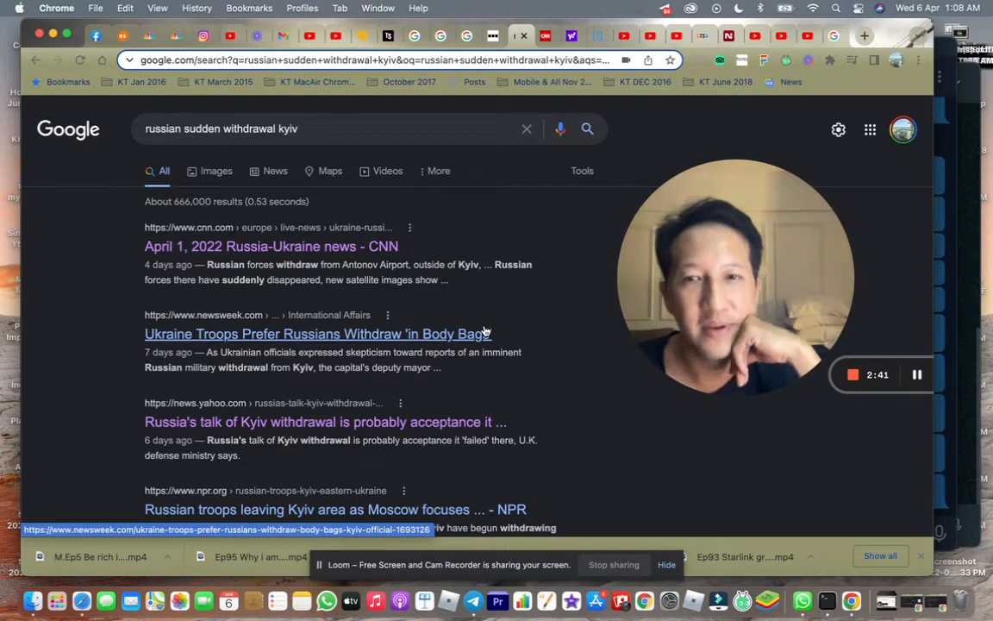
{"action": "mouse_move", "coordinate": [487, 313]}
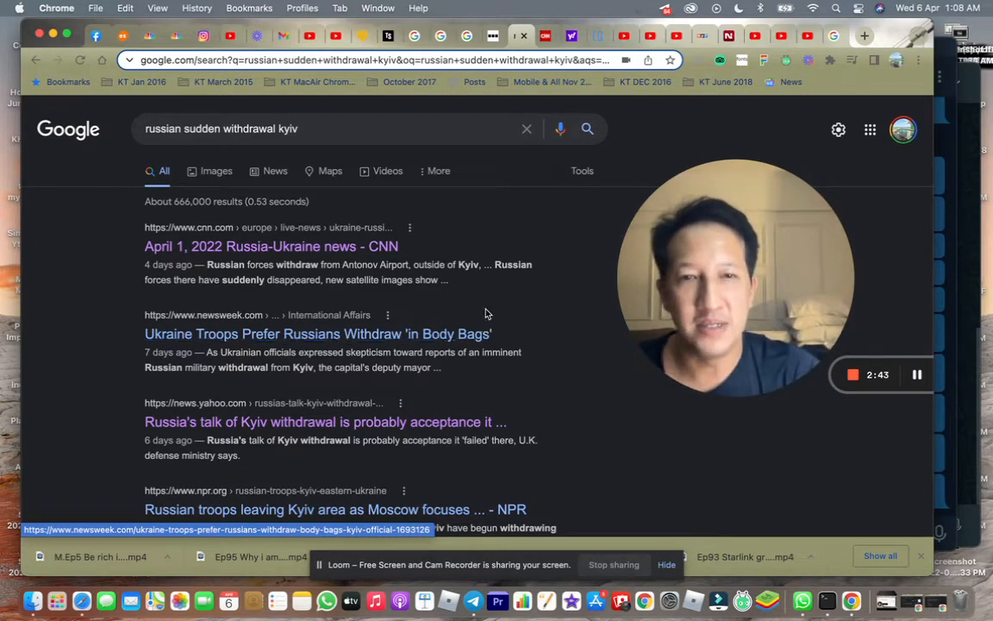
{"action": "mouse_move", "coordinate": [492, 36]}
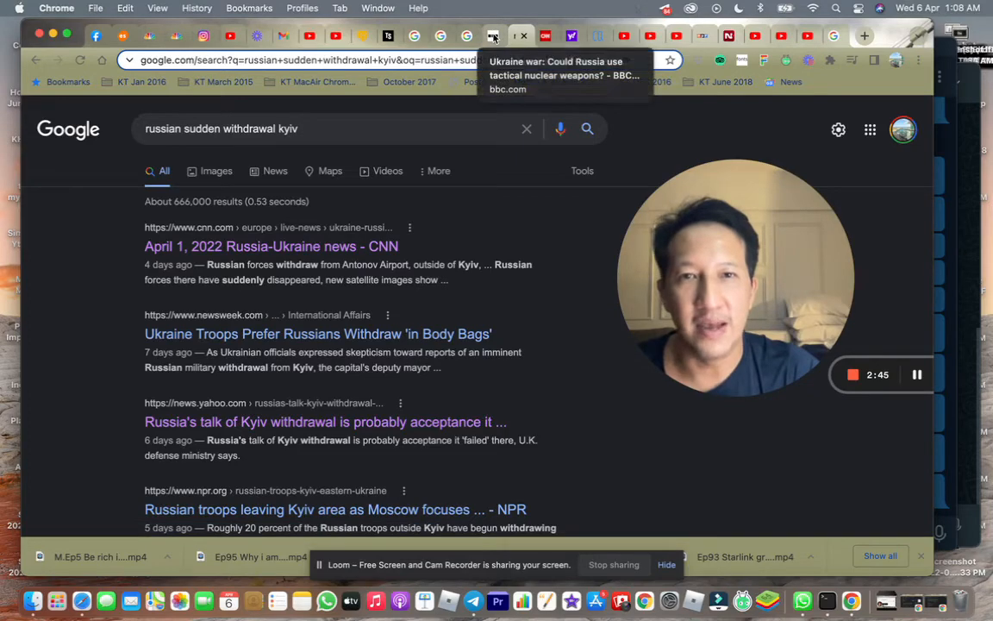
Switch to the BBC tactical nuclear weapons article and scroll past the missile tables.
{"action": "left_click", "coordinate": [522, 35]}
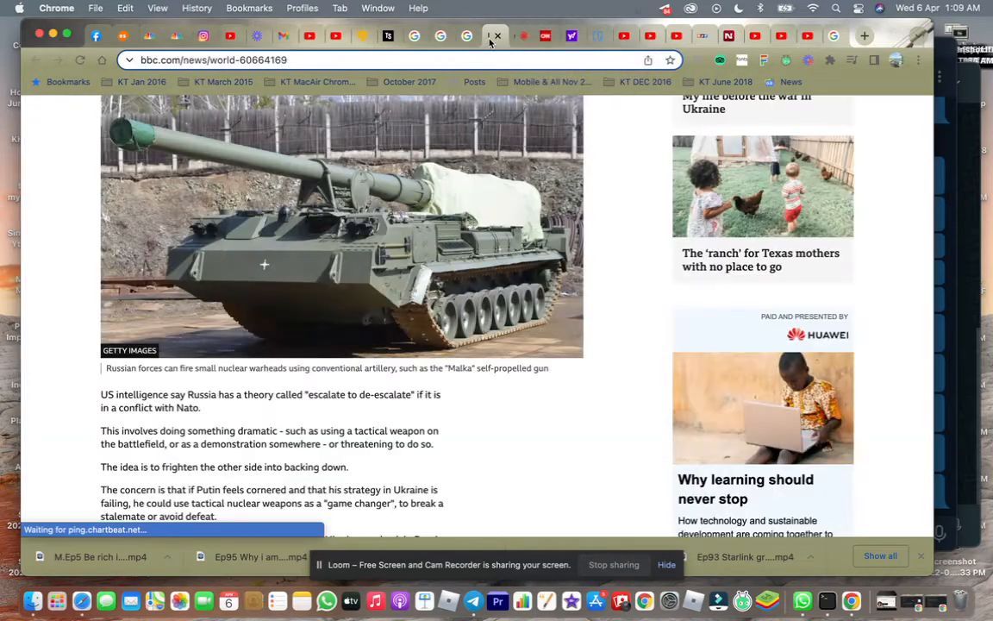
{"action": "scroll", "scroll_direction": "down", "scroll_amount": 3}
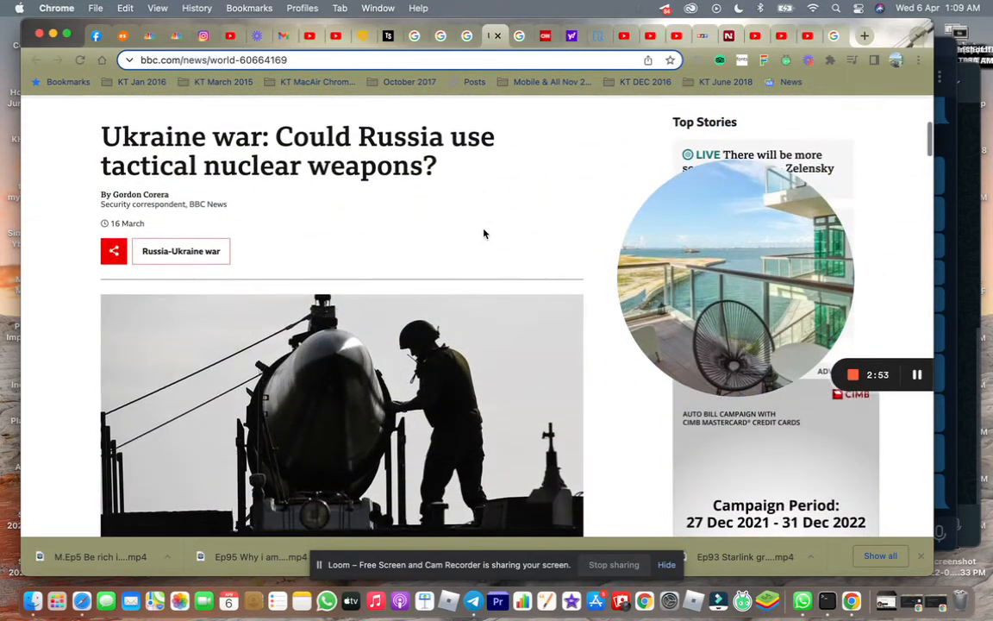
{"action": "scroll", "scroll_direction": "down", "scroll_amount": 3}
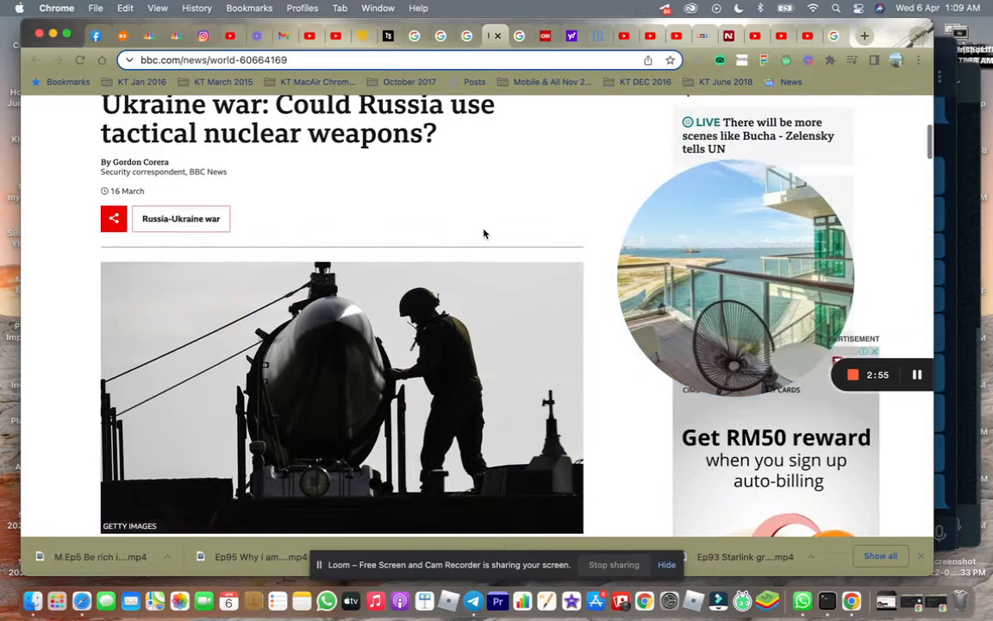
{"action": "scroll", "scroll_direction": "down", "scroll_amount": 3}
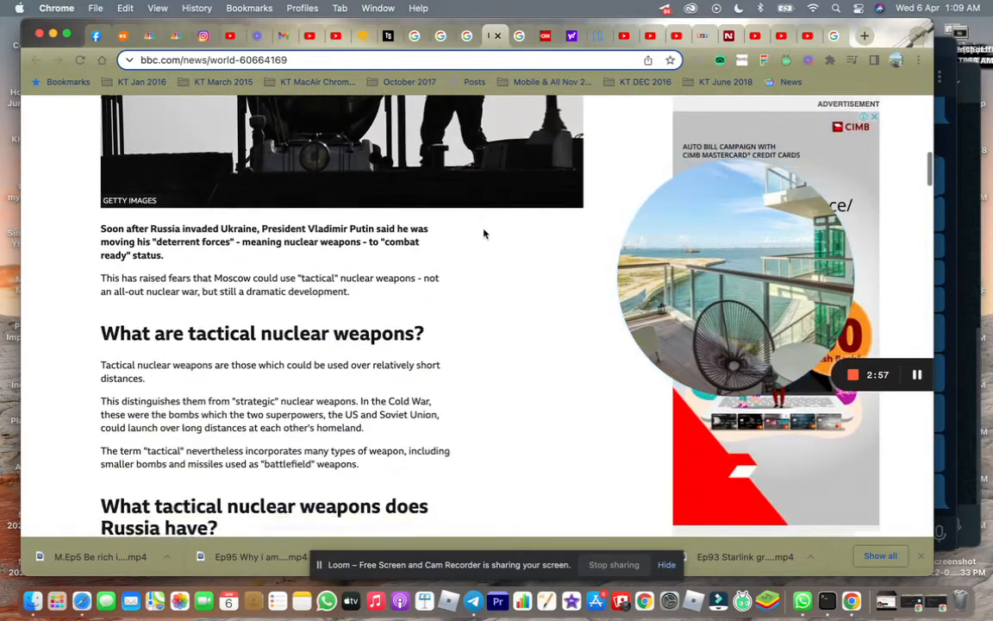
{"action": "scroll", "scroll_direction": "down", "scroll_amount": 3}
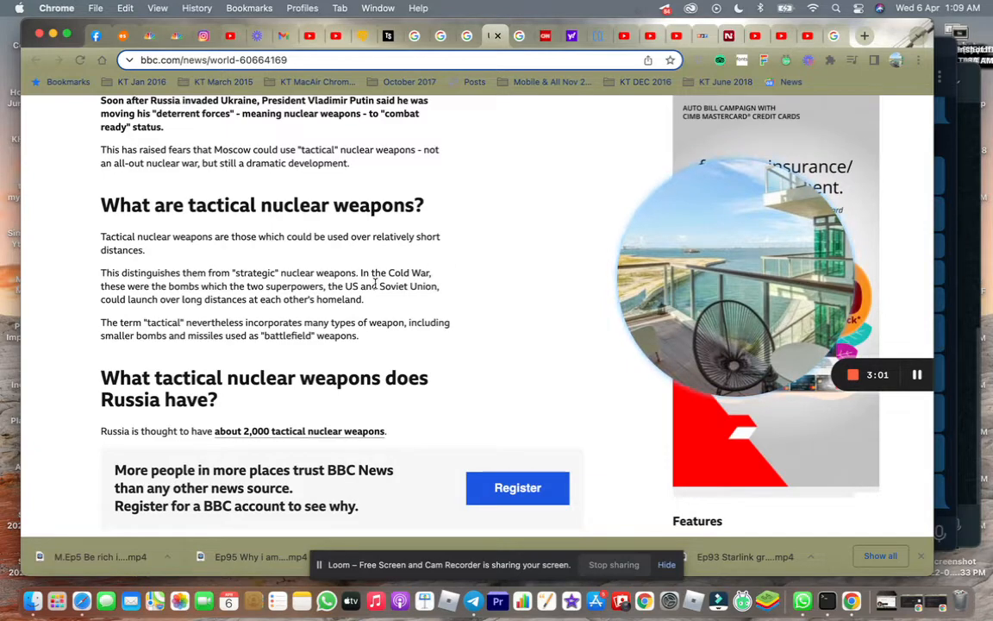
{"action": "scroll", "scroll_direction": "down", "scroll_amount": 3}
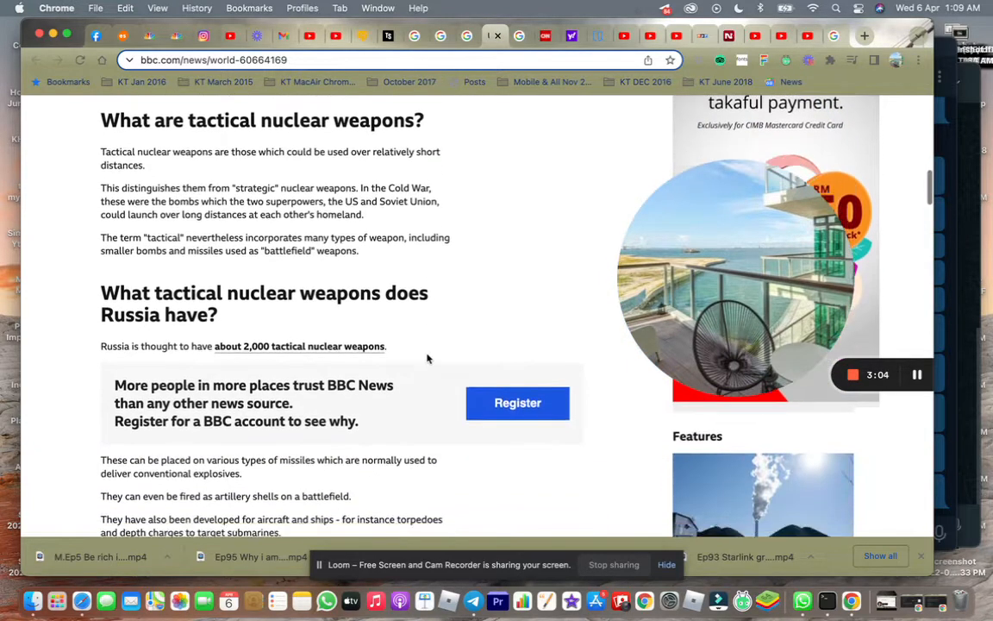
{"action": "scroll", "scroll_direction": "down", "scroll_amount": 3}
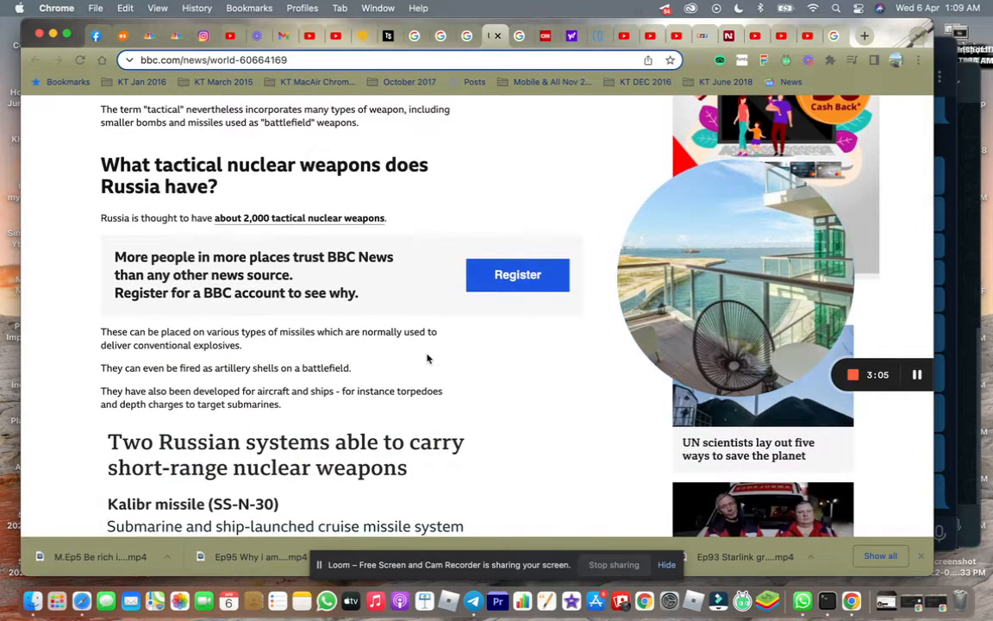
{"action": "scroll", "scroll_direction": "down", "scroll_amount": 3}
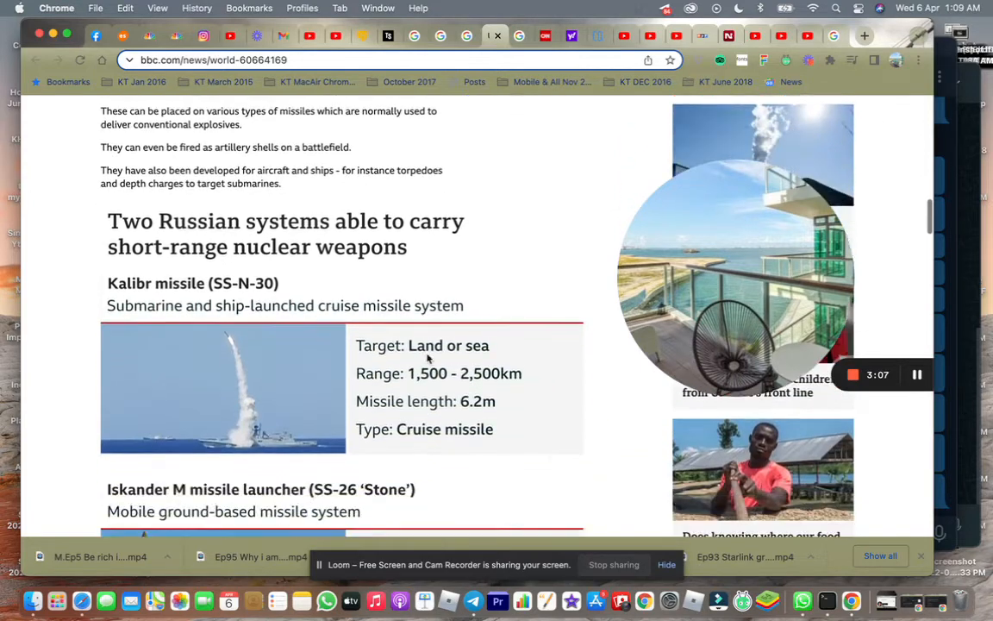
Keep reading down to the section on whether Putin's nuclear talk is worrying.
{"action": "scroll", "scroll_direction": "down", "scroll_amount": 3}
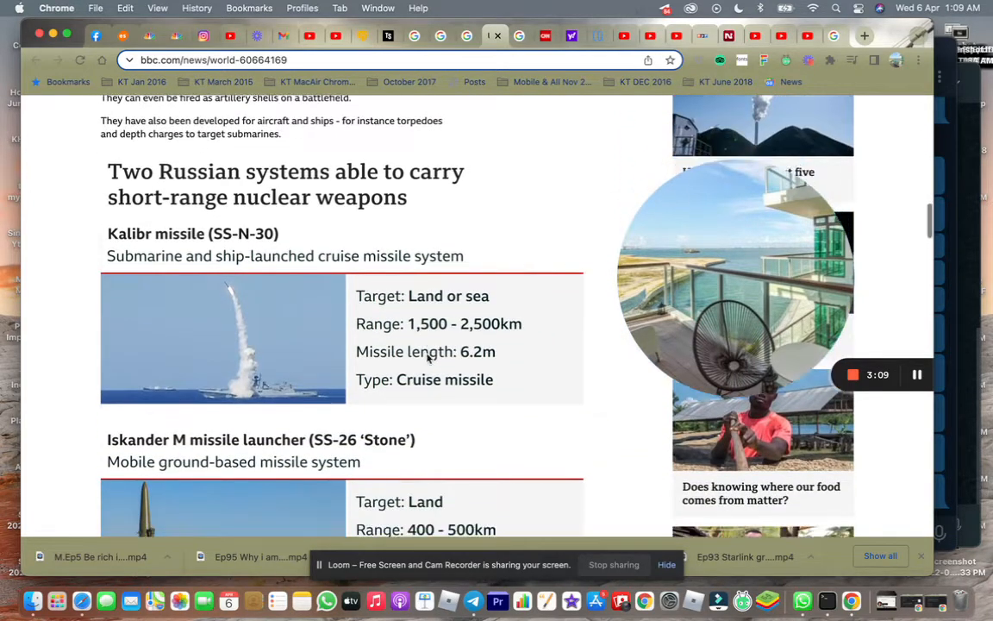
{"action": "scroll", "scroll_direction": "down", "scroll_amount": 3}
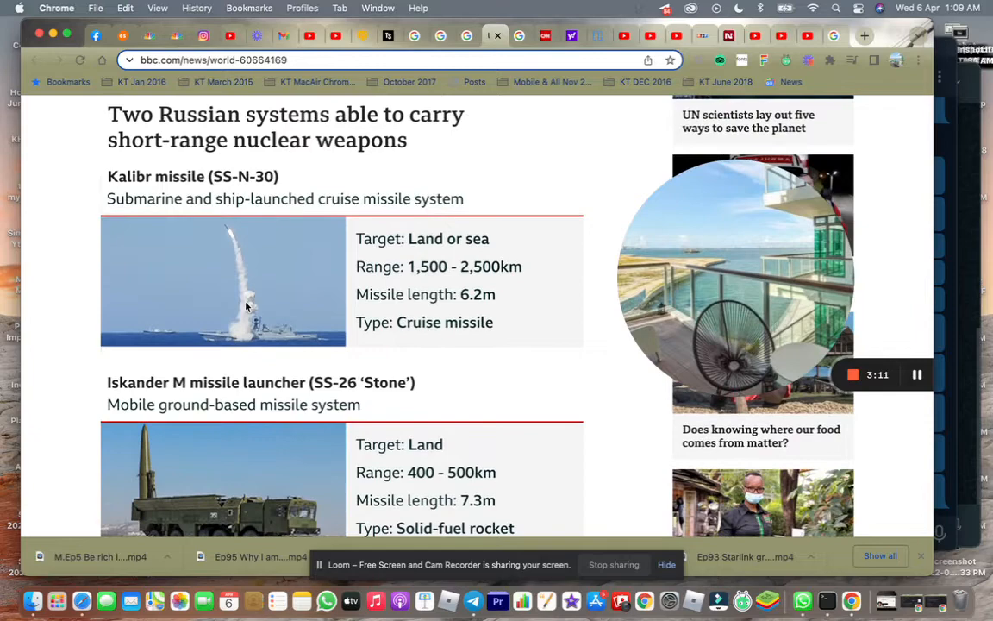
{"action": "mouse_move", "coordinate": [507, 370]}
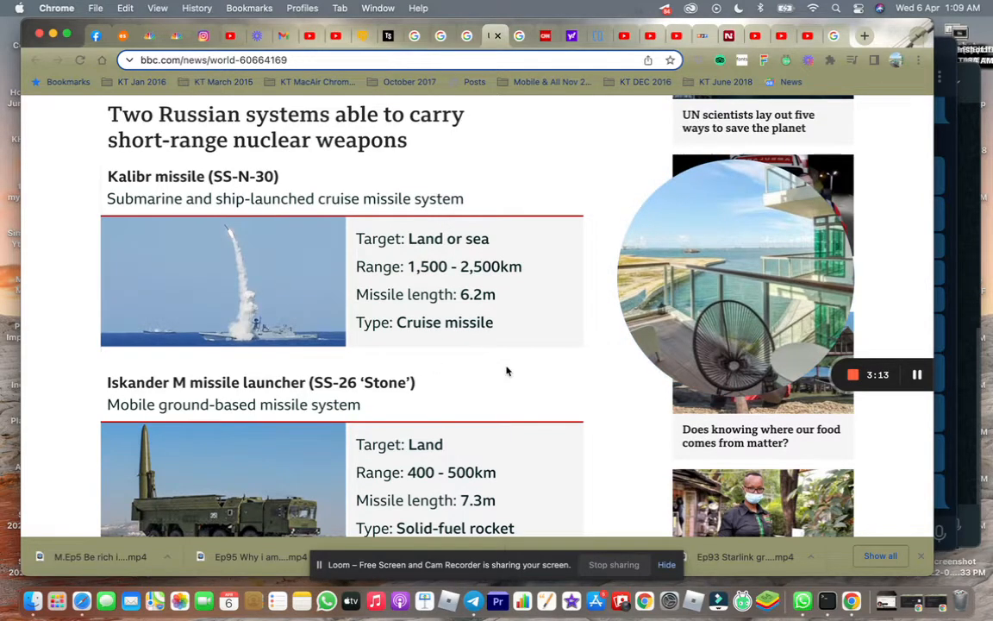
{"action": "scroll", "scroll_direction": "down", "scroll_amount": 3}
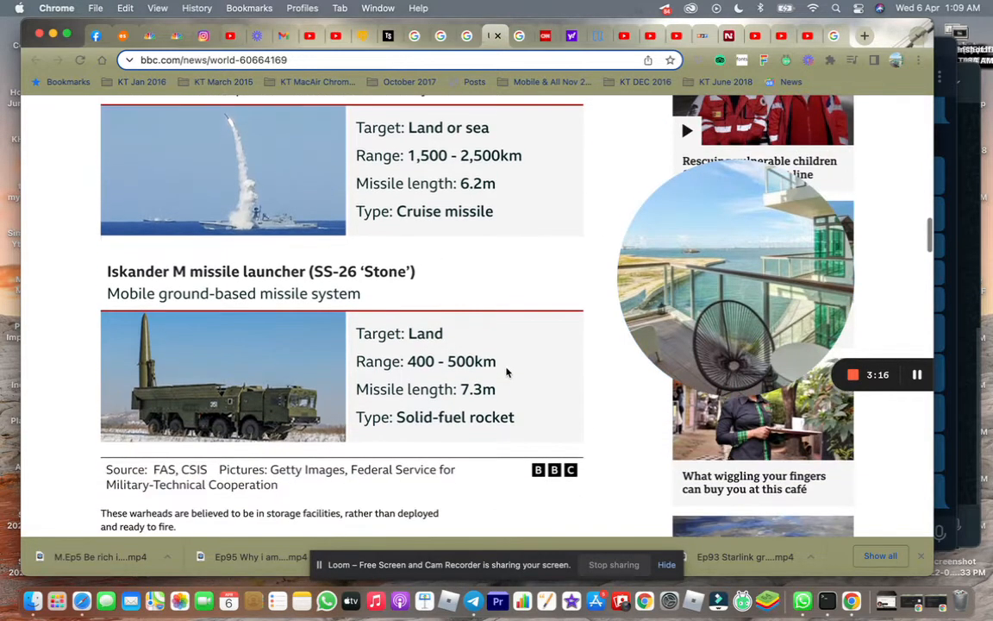
{"action": "scroll", "scroll_direction": "down", "scroll_amount": 3}
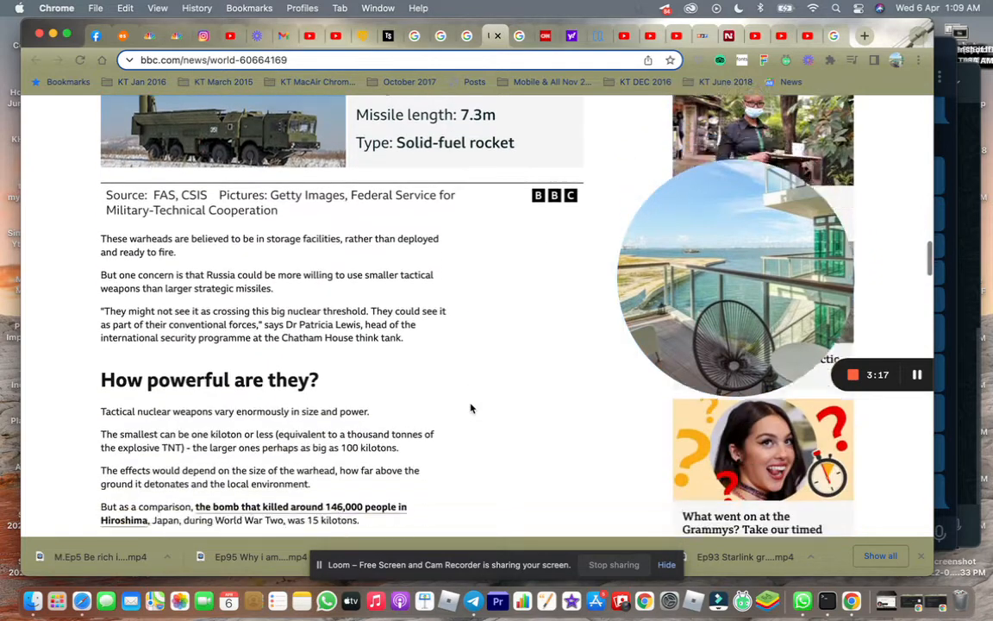
{"action": "scroll", "scroll_direction": "down", "scroll_amount": 3}
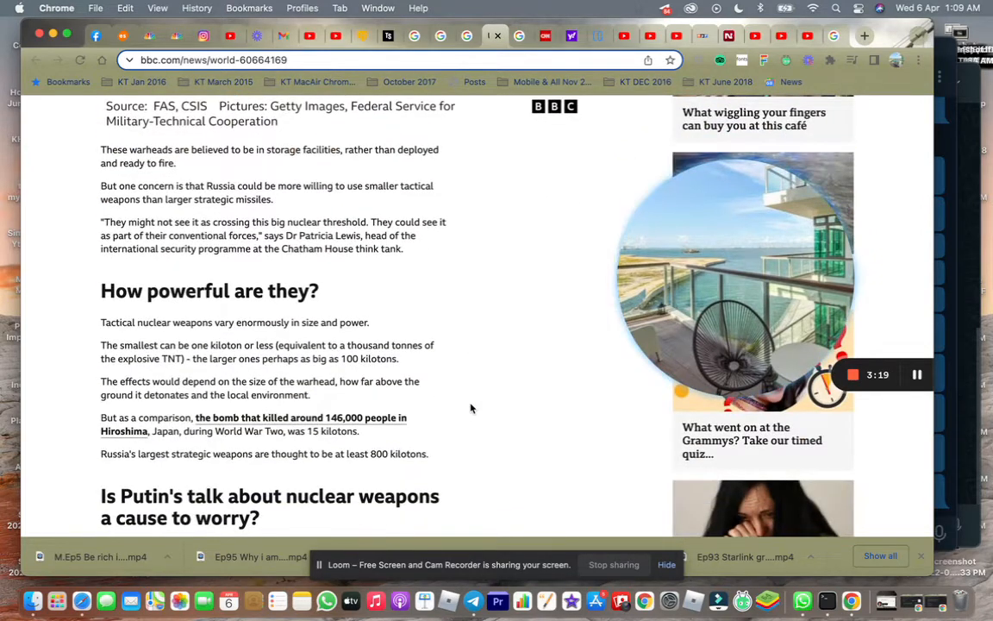
{"action": "scroll", "scroll_direction": "down", "scroll_amount": 3}
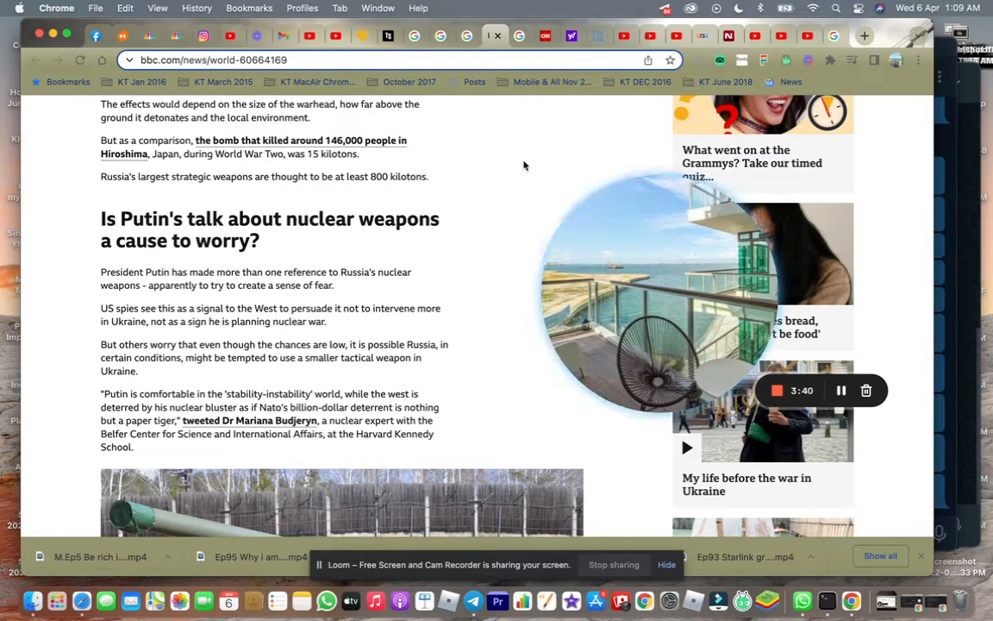
{"action": "mouse_move", "coordinate": [467, 36]}
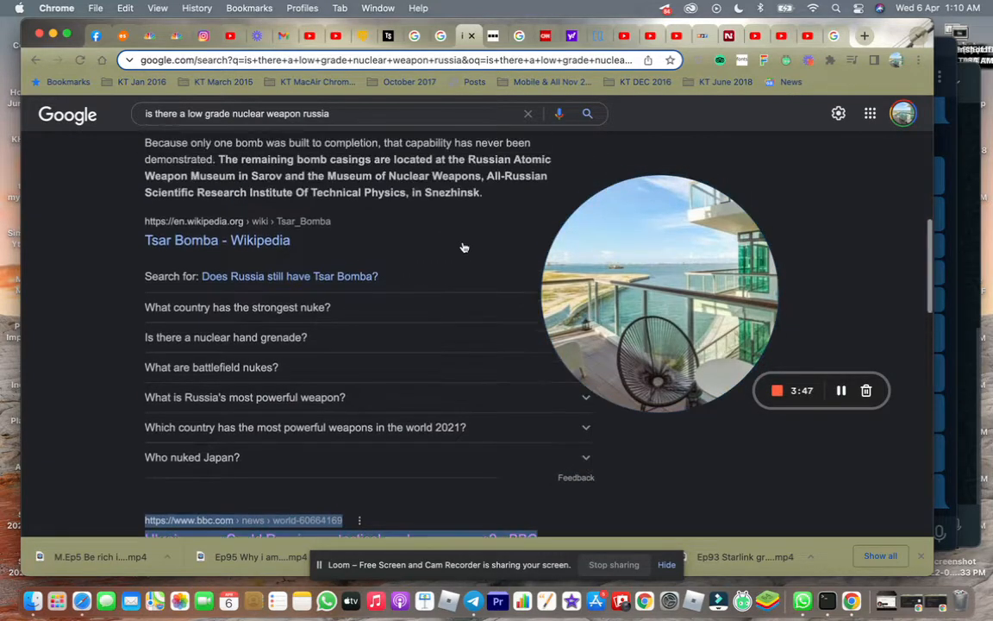
Browse the People also ask answers, then search 'russian low level nuclear weapons on ukraine'.
{"action": "scroll", "scroll_direction": "down", "scroll_amount": 3}
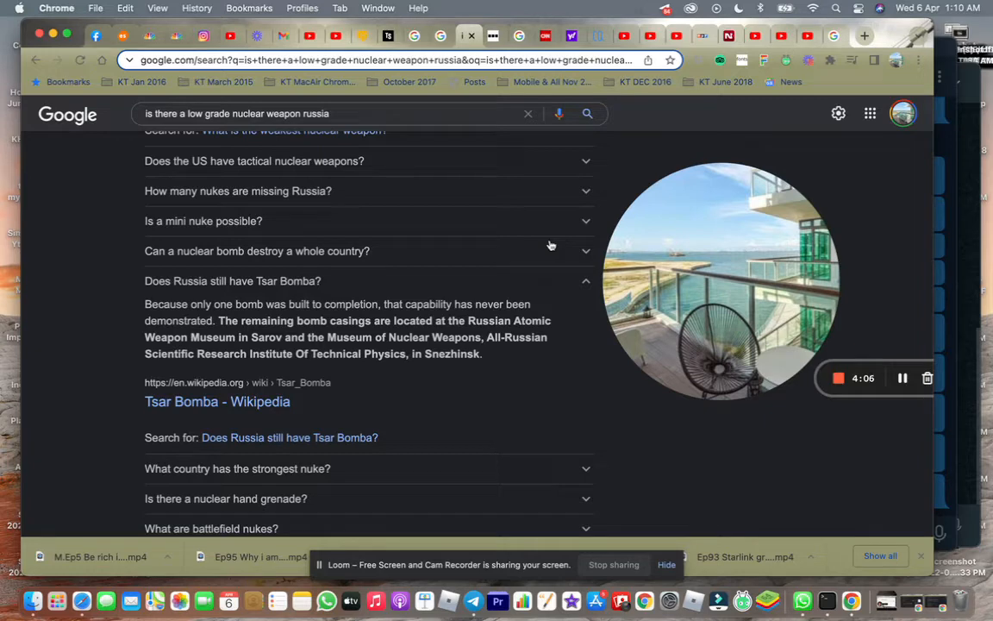
{"action": "scroll", "scroll_direction": "up", "scroll_amount": 3}
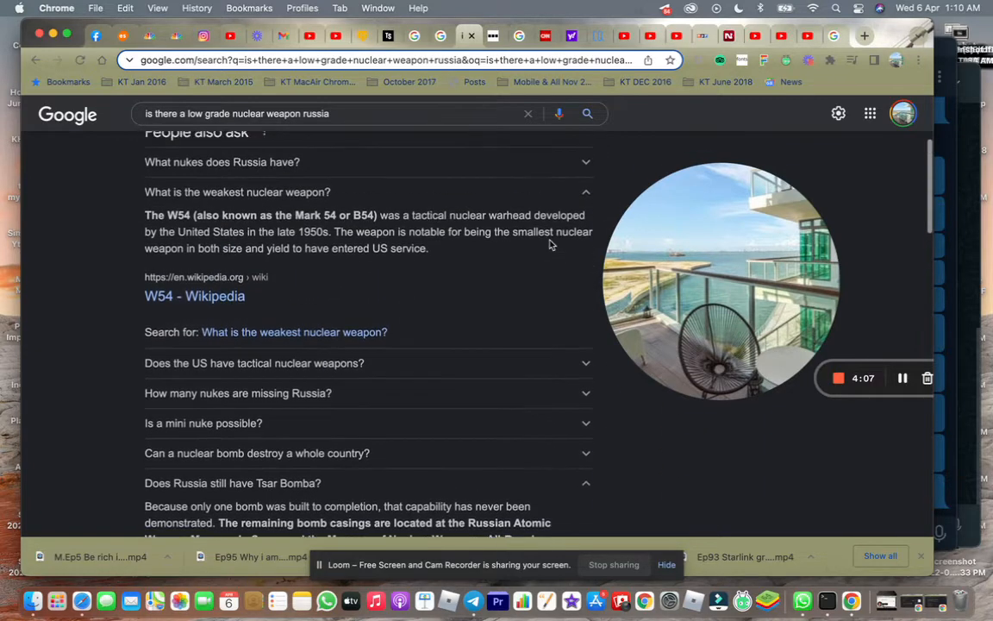
{"action": "scroll", "scroll_direction": "down", "scroll_amount": 3}
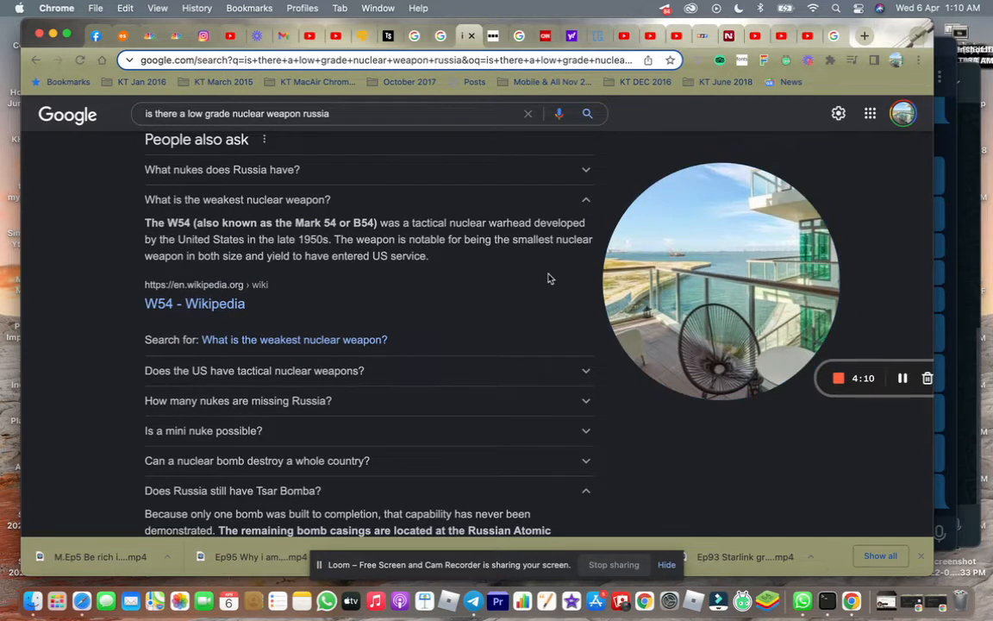
{"action": "scroll", "scroll_direction": "down", "scroll_amount": 3}
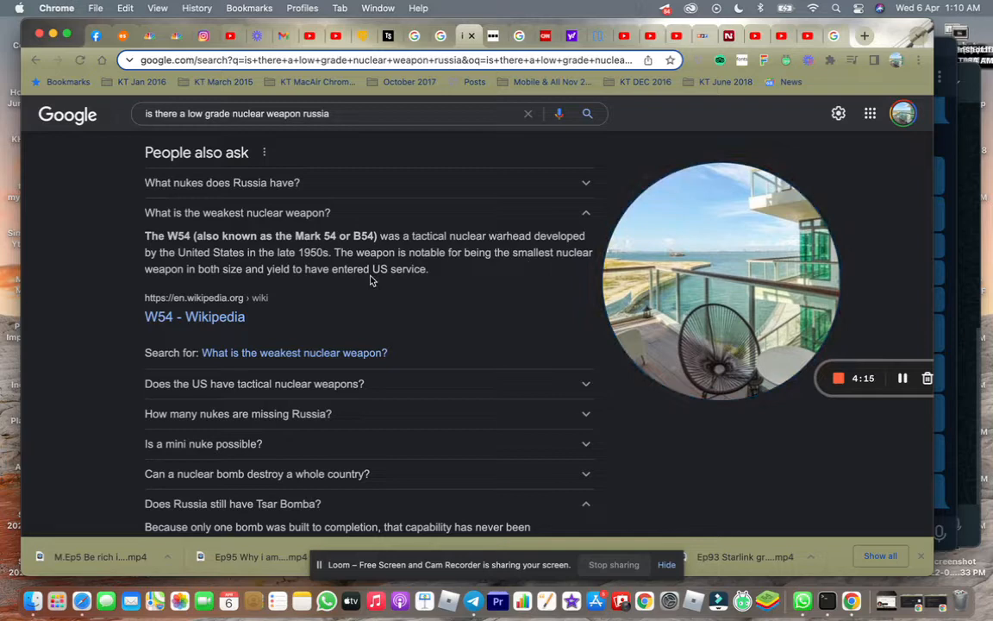
{"action": "mouse_move", "coordinate": [349, 294]}
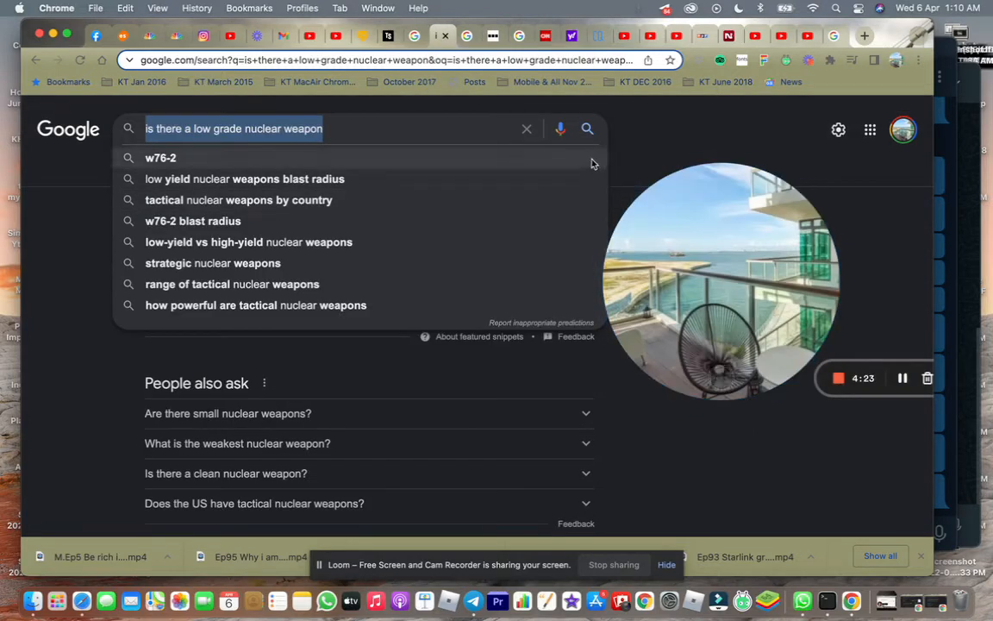
{"action": "type", "text": "russian low level nuclear weapons on ukraine"}
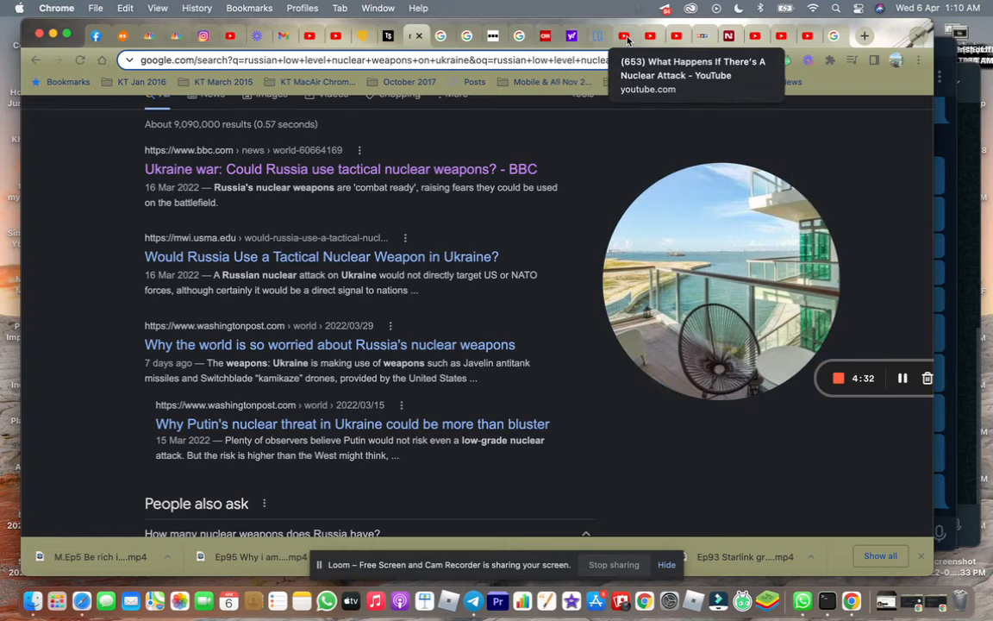
Switch to CNBC's nuclear attack video and pause it at 0:16.
{"action": "left_click", "coordinate": [625, 36]}
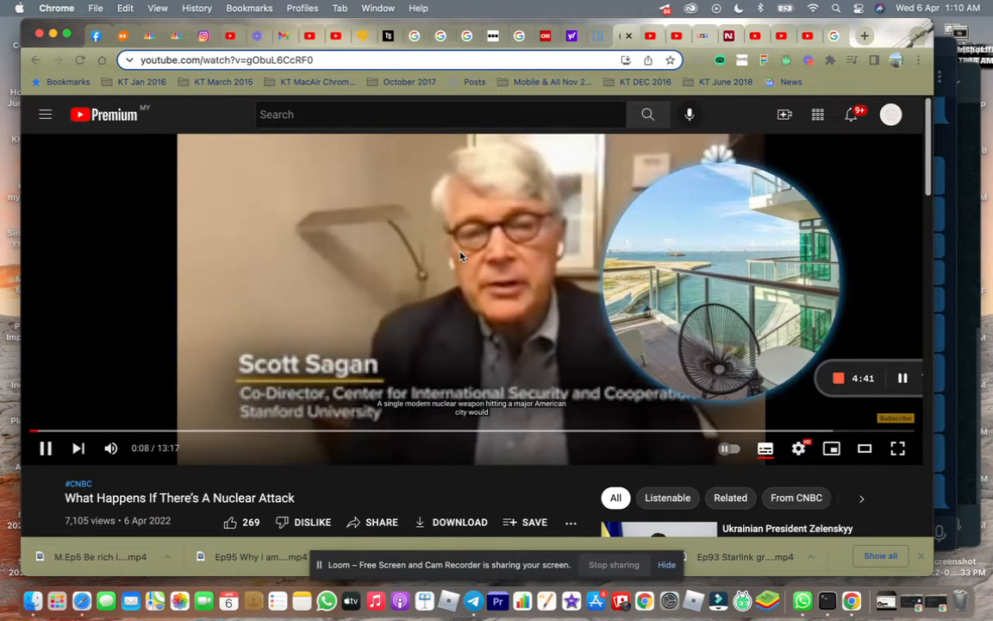
{"action": "mouse_move", "coordinate": [584, 287]}
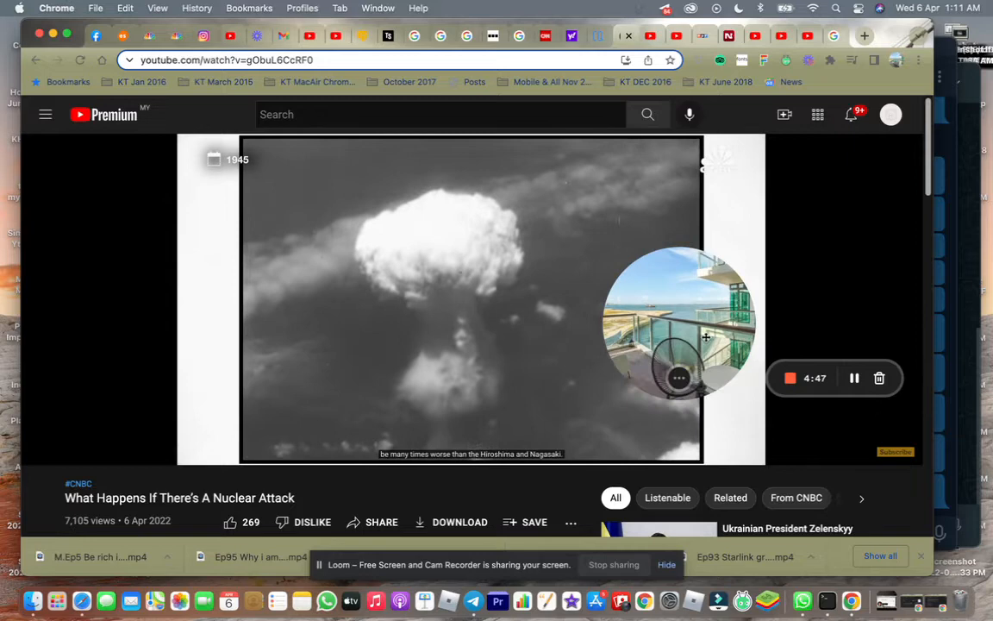
{"action": "left_click", "coordinate": [472, 299]}
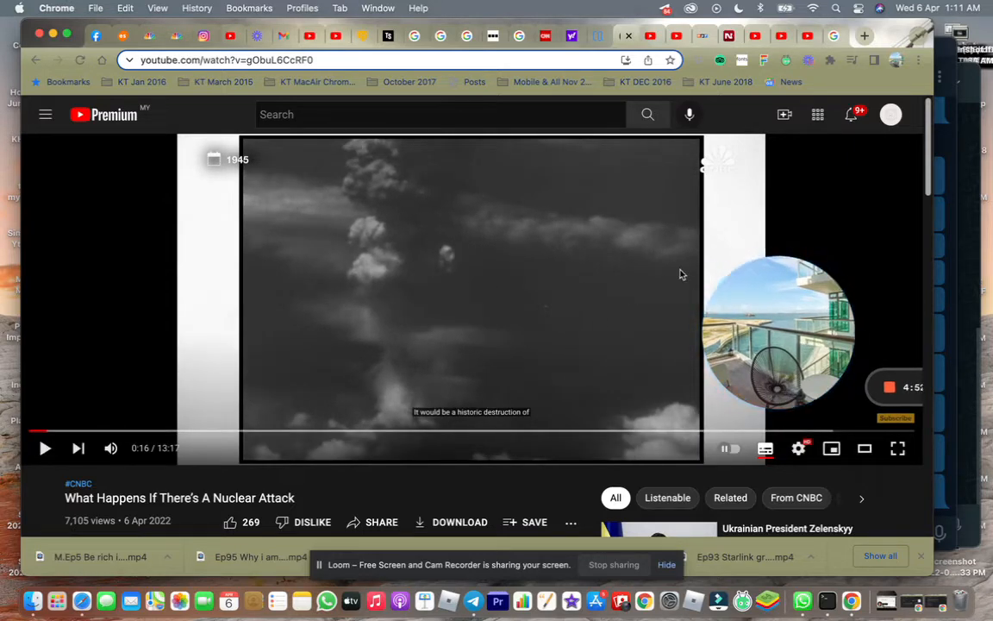
{"action": "mouse_move", "coordinate": [716, 187]}
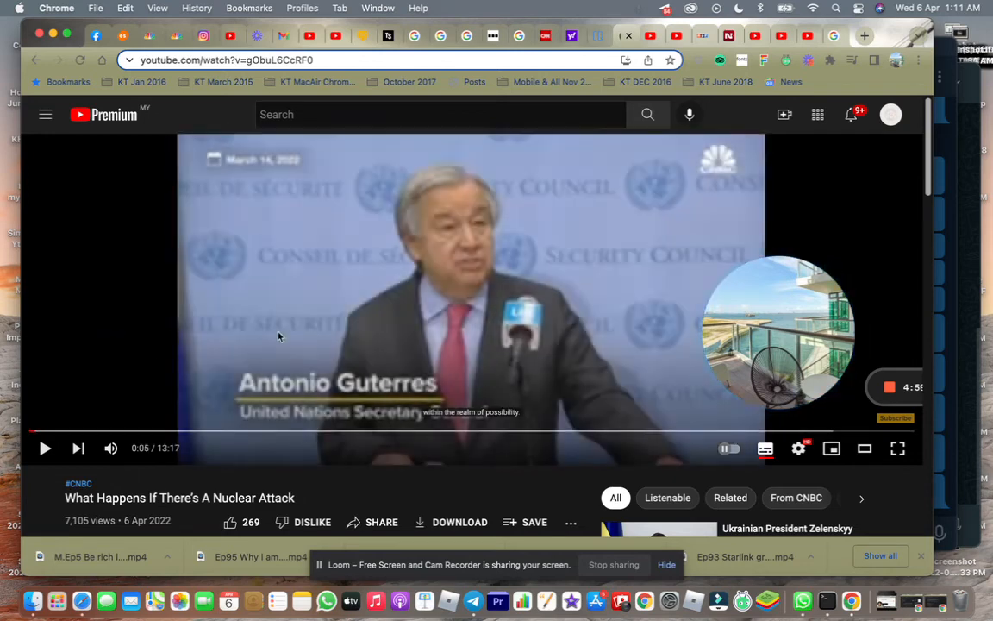
{"action": "mouse_move", "coordinate": [650, 149]}
{"action": "type", "text": "nuclear russia"}
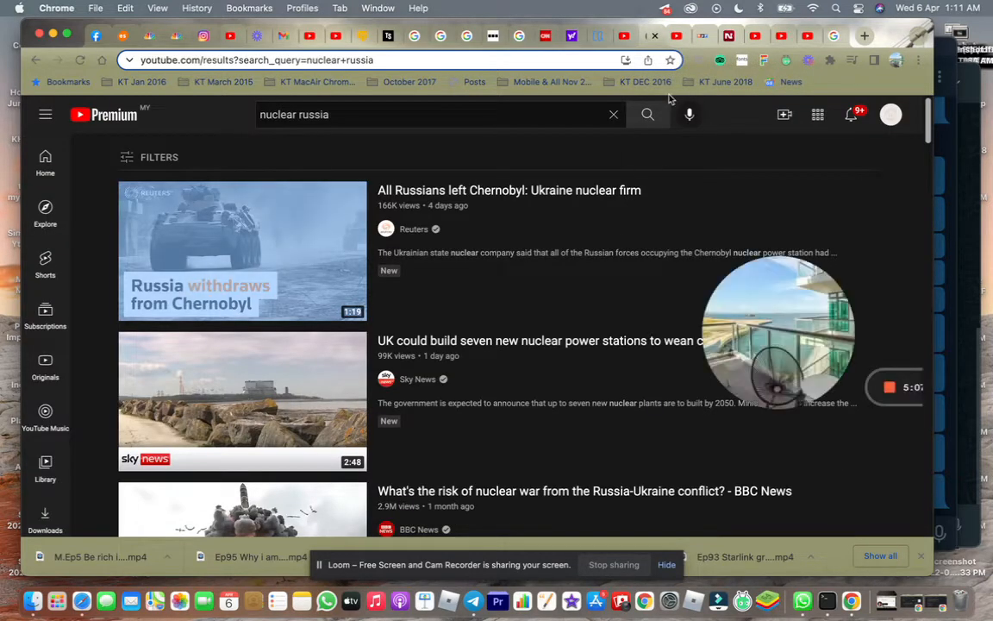
Reopen the NPR story about the oil processing plant strike near Odesa.
{"action": "left_click", "coordinate": [242, 250]}
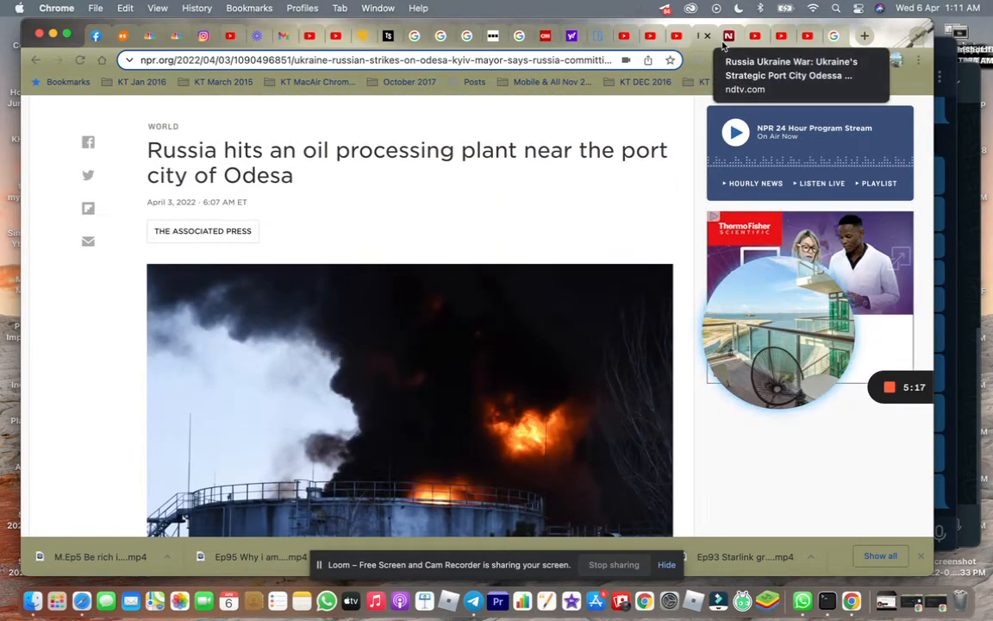
{"action": "mouse_move", "coordinate": [512, 187]}
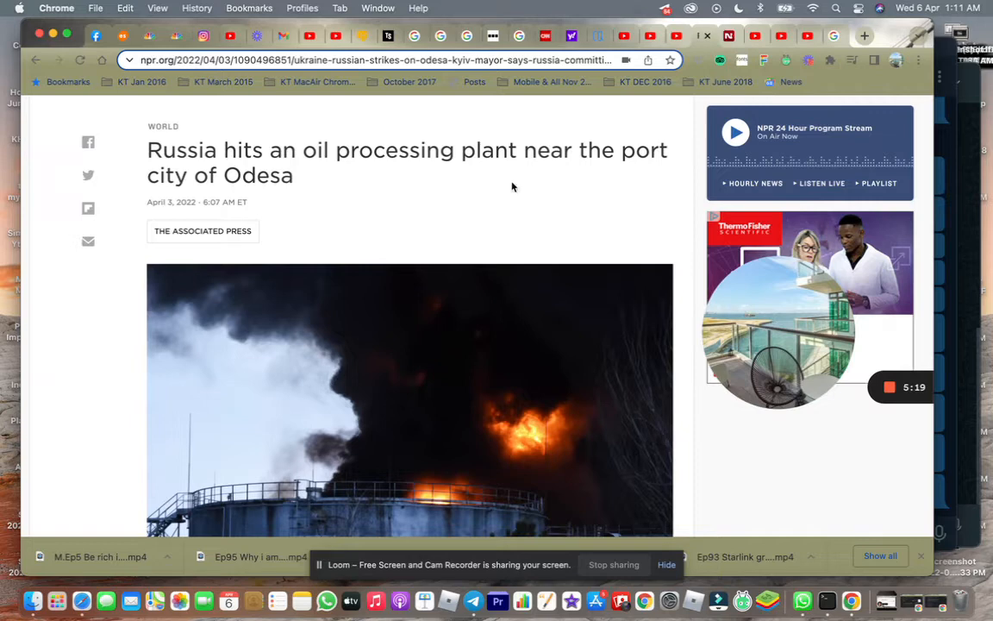
{"action": "mouse_move", "coordinate": [433, 205]}
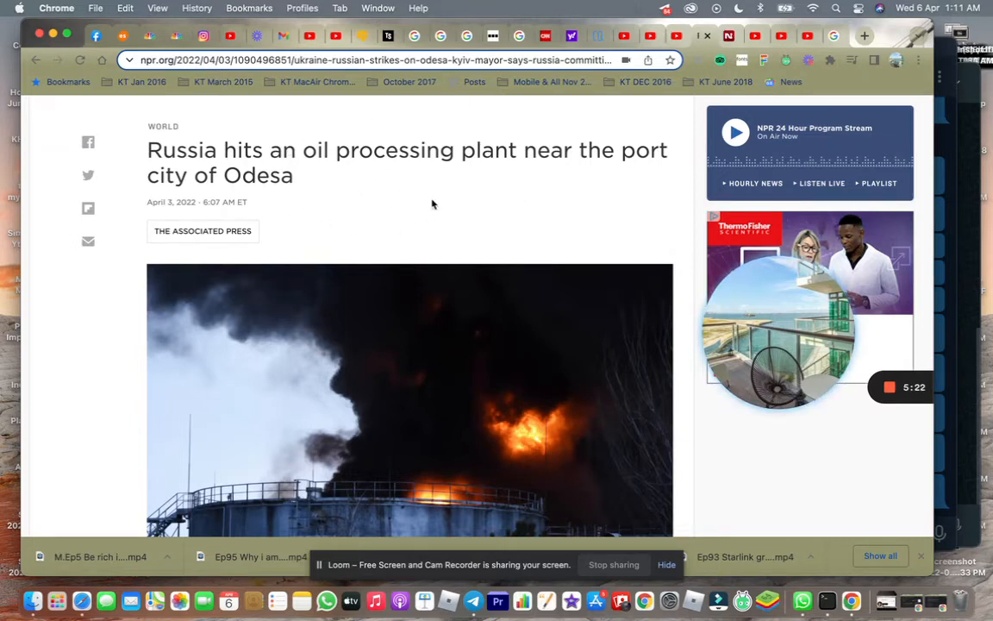
{"action": "mouse_move", "coordinate": [482, 195]}
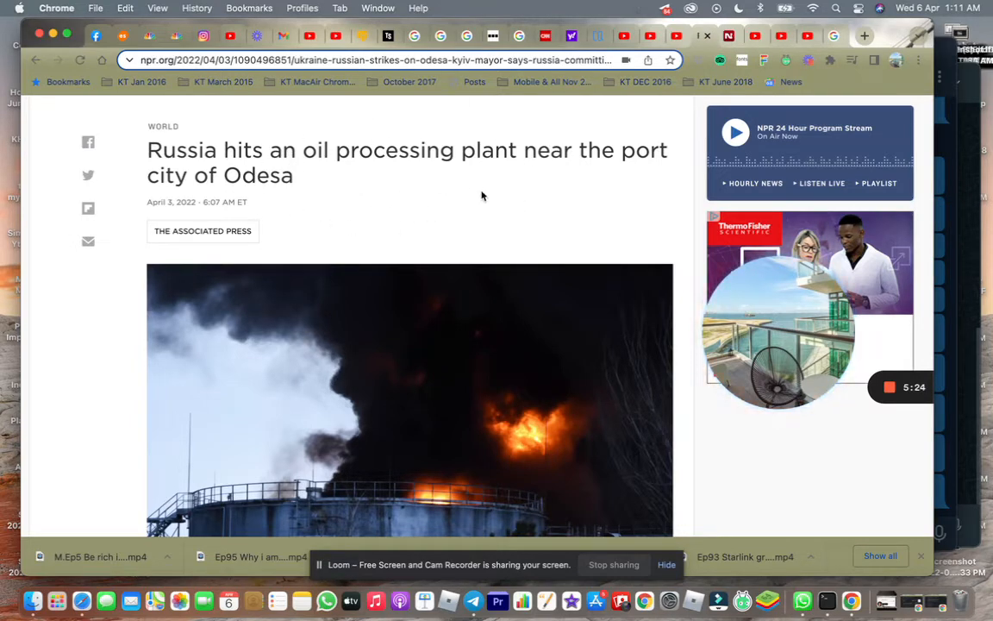
{"action": "mouse_move", "coordinate": [560, 186]}
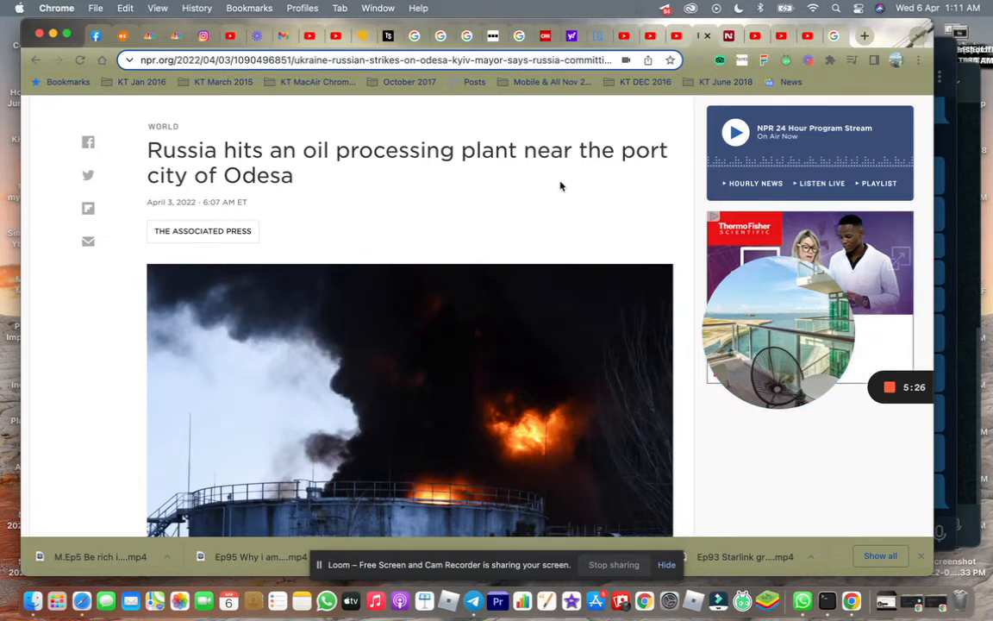
{"action": "mouse_move", "coordinate": [626, 177]}
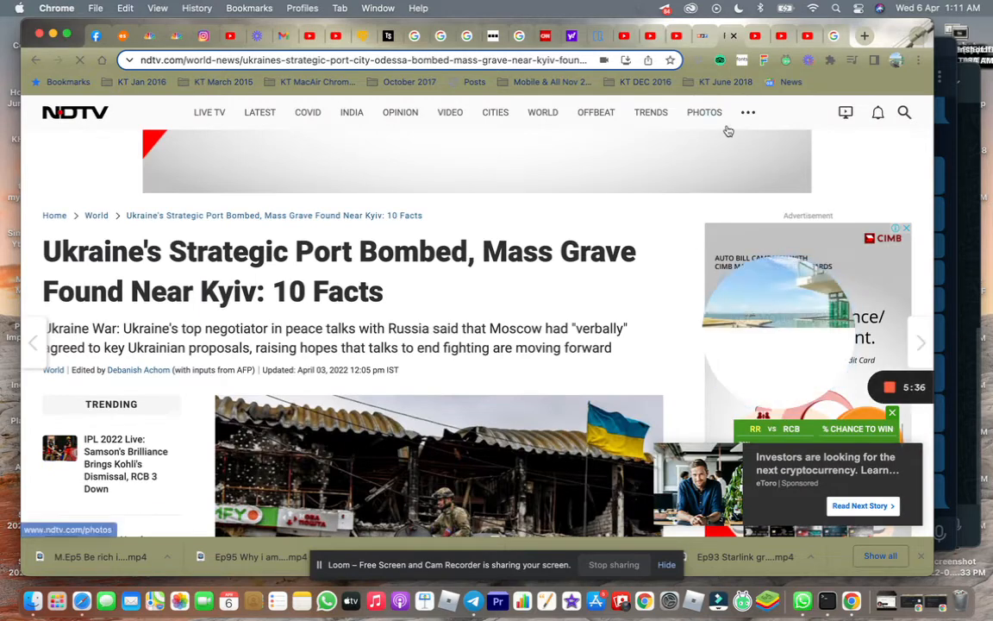
{"action": "mouse_move", "coordinate": [754, 36]}
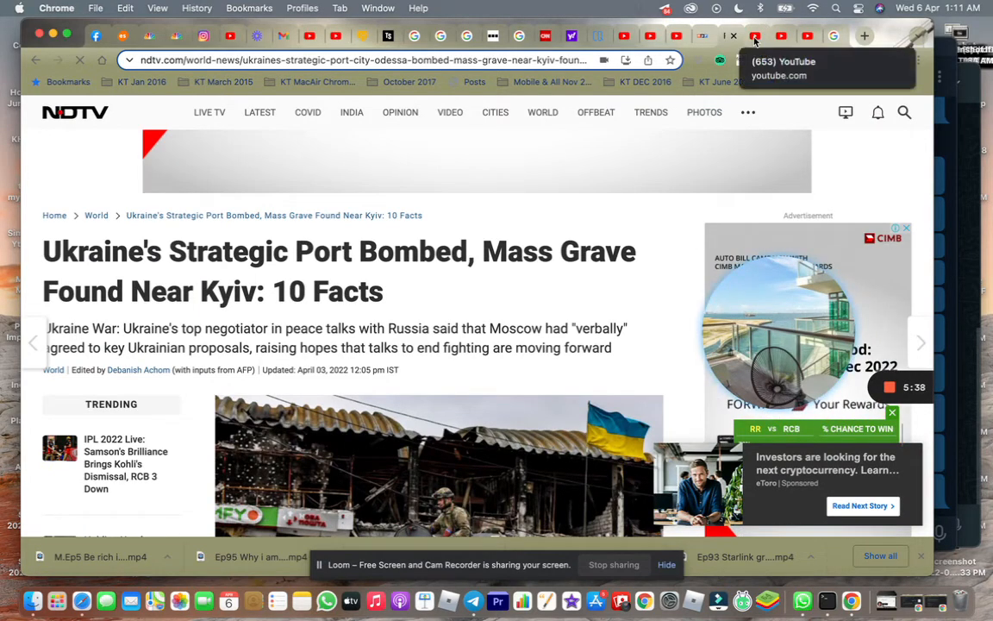
Watch CNN's oil refinery missile clip, then open the 'The Russians are gone' video.
{"action": "left_click", "coordinate": [754, 37]}
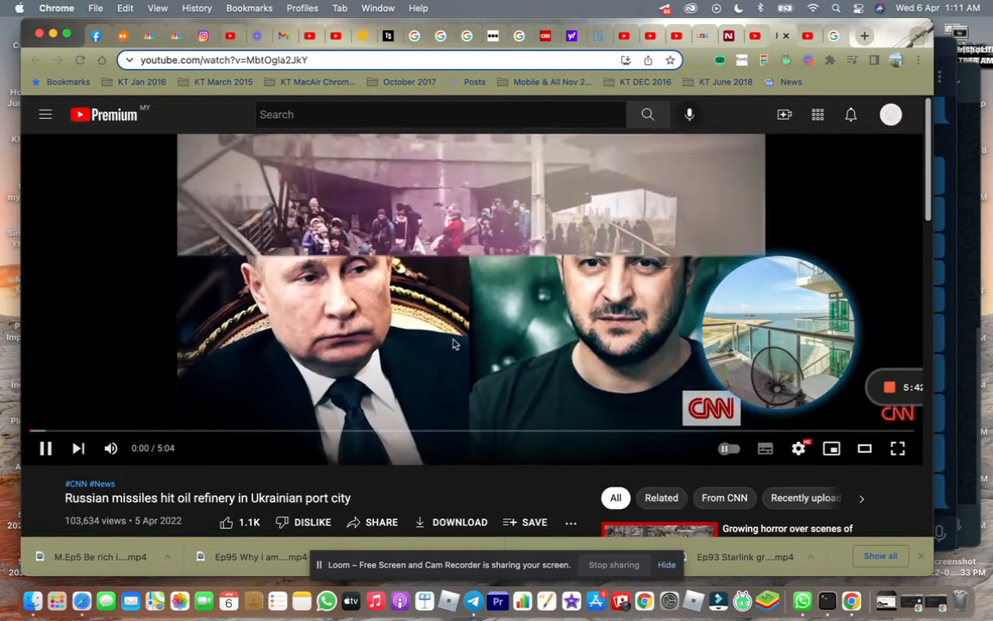
{"action": "left_click", "coordinate": [46, 447]}
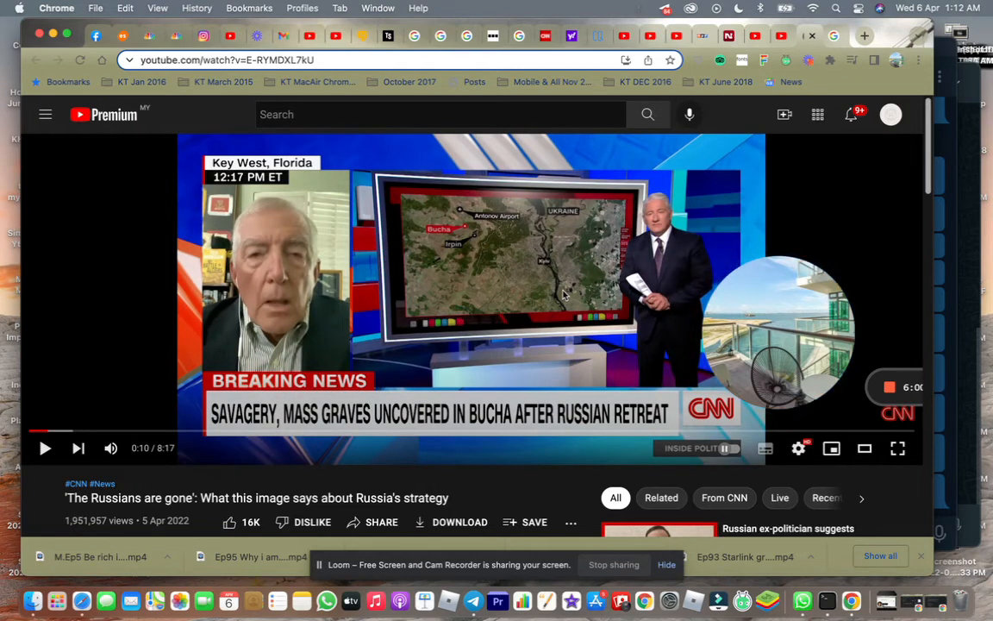
{"action": "mouse_move", "coordinate": [632, 200]}
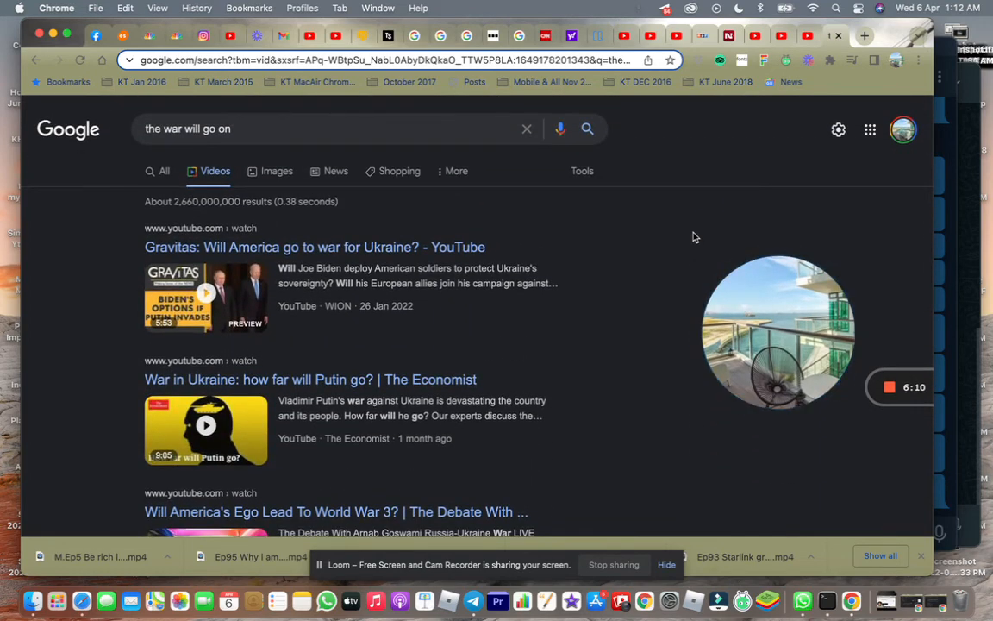
{"action": "mouse_move", "coordinate": [681, 300]}
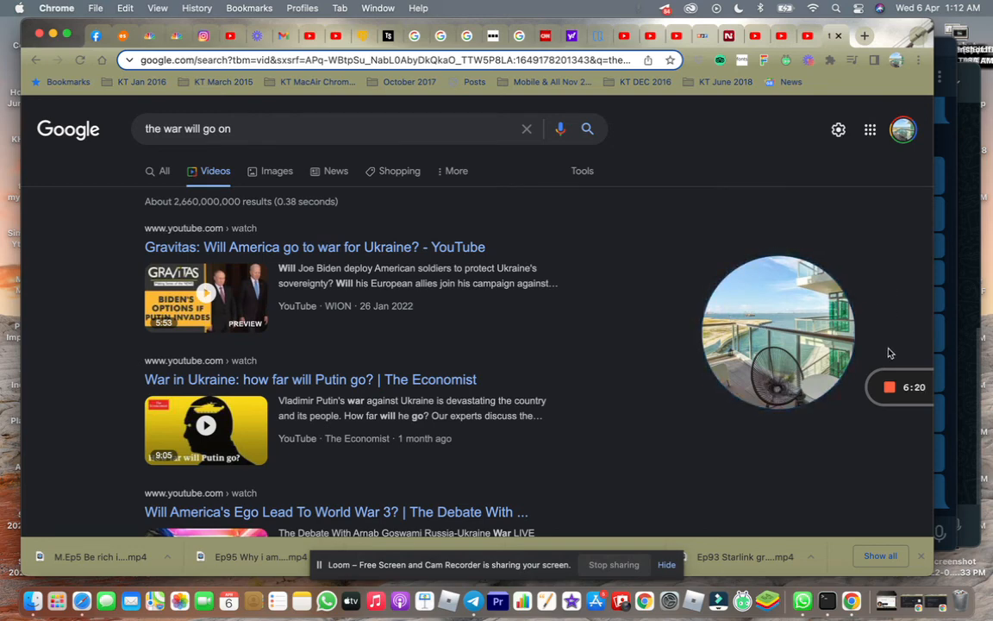
{"action": "mouse_move", "coordinate": [892, 387]}
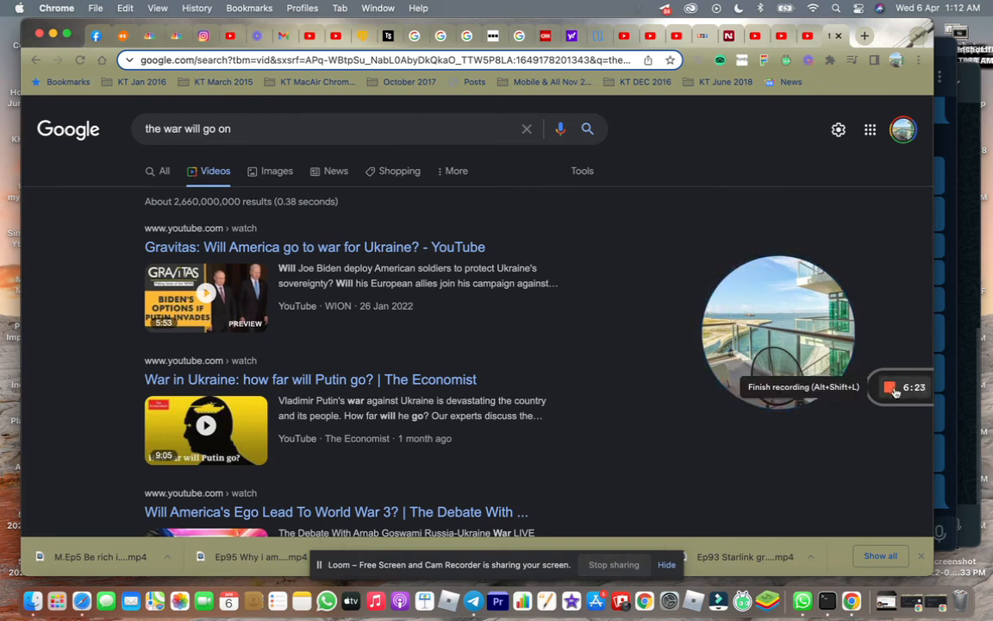